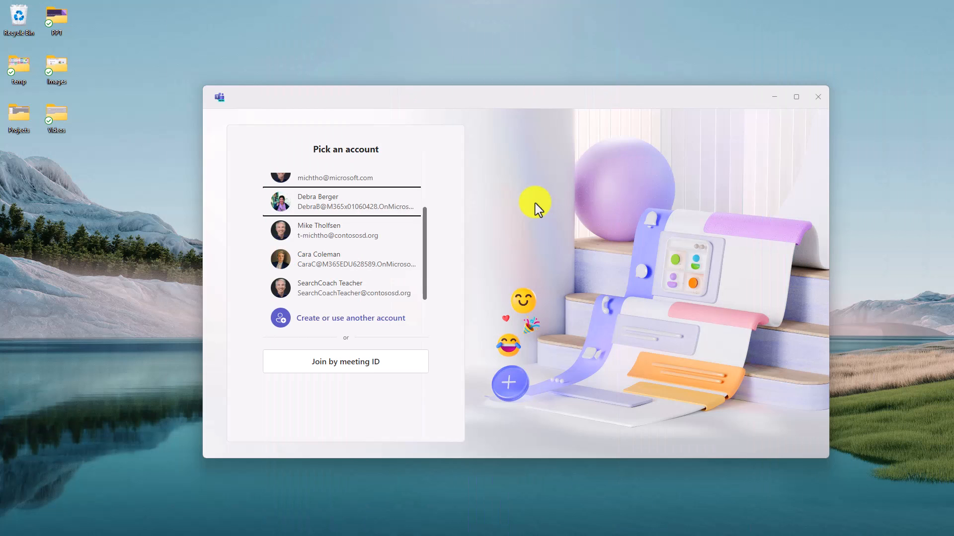
pyautogui.moveTo(551, 168)
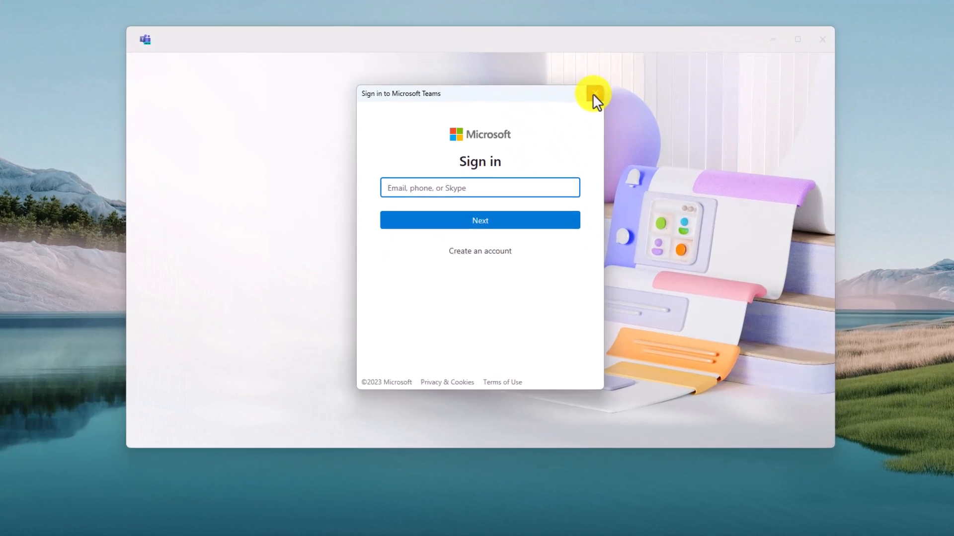
# Dismiss the sign-in prompt and sign in with an existing account from the list.
pyautogui.click(593, 94)
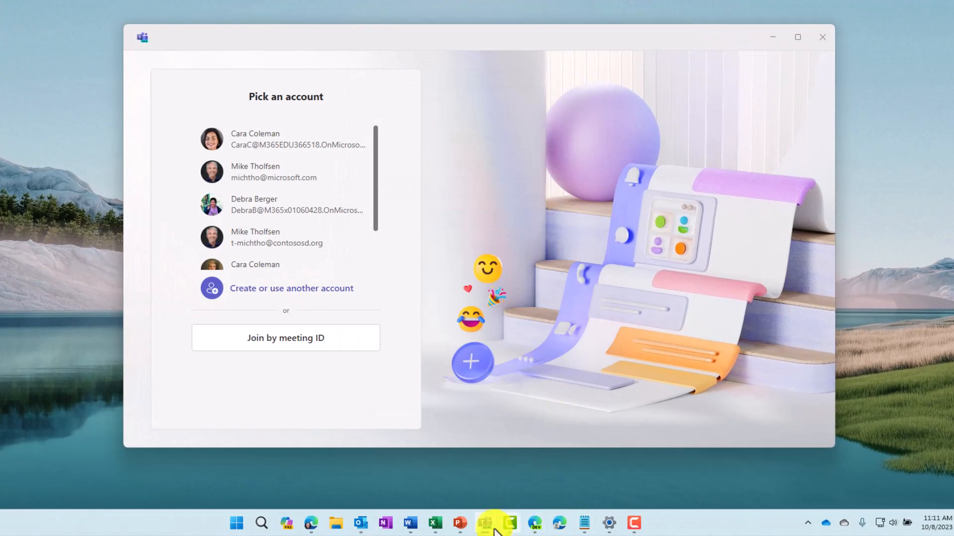
pyautogui.moveTo(483, 523)
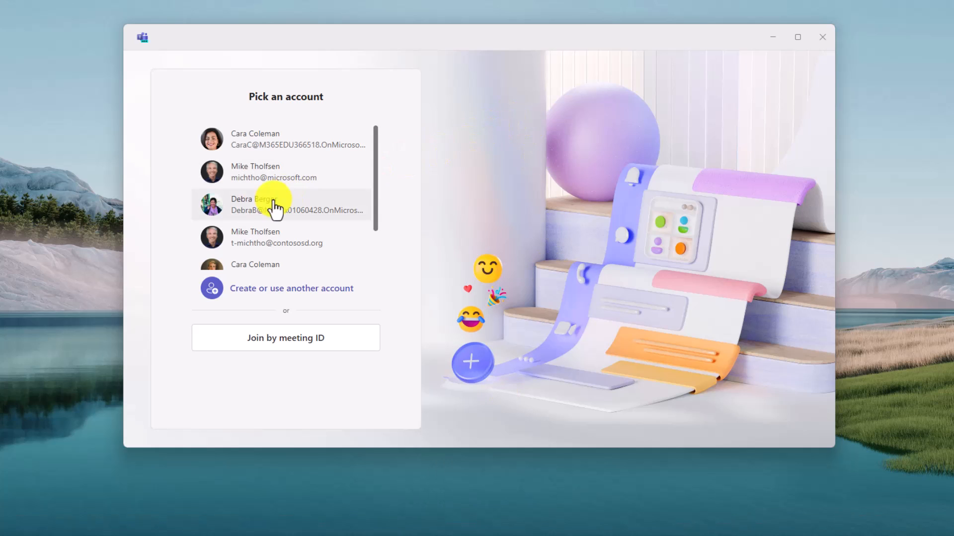
pyautogui.click(285, 206)
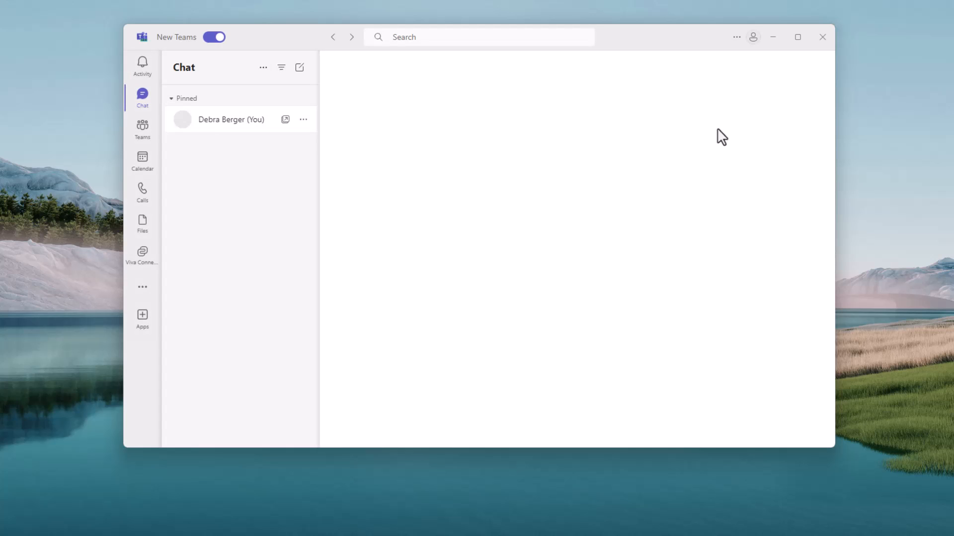
# Open the (You) chat, then the Monthly Reports channel under Sales and Marketing.
pyautogui.click(231, 118)
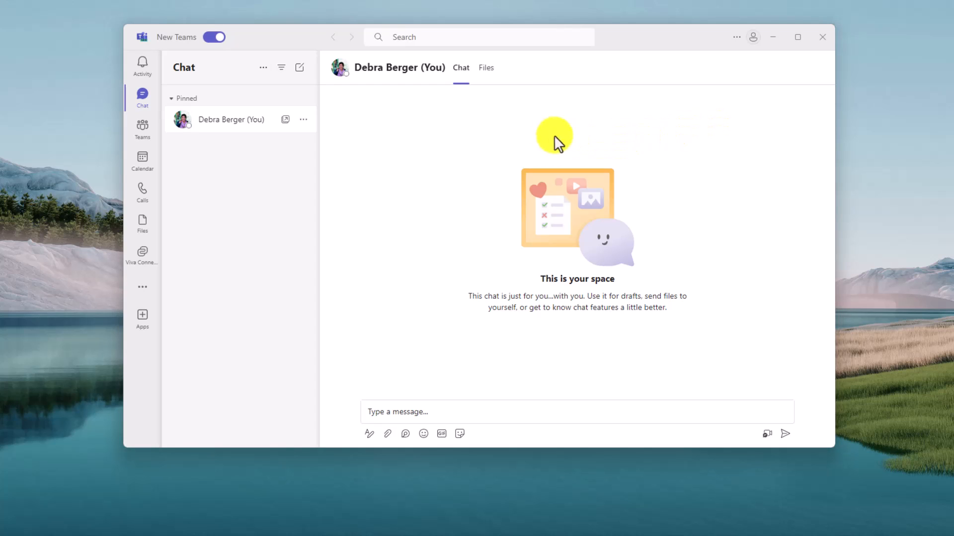
pyautogui.click(143, 128)
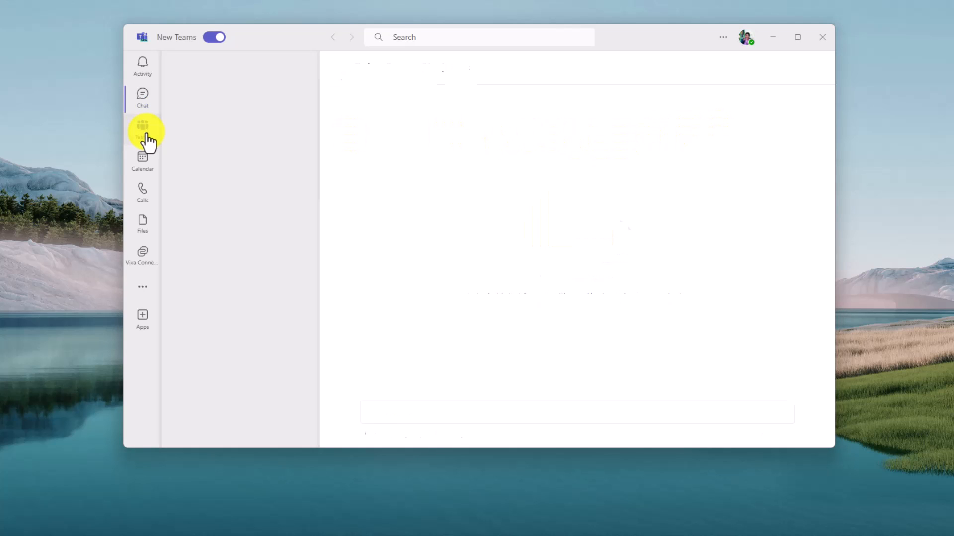
pyautogui.click(142, 128)
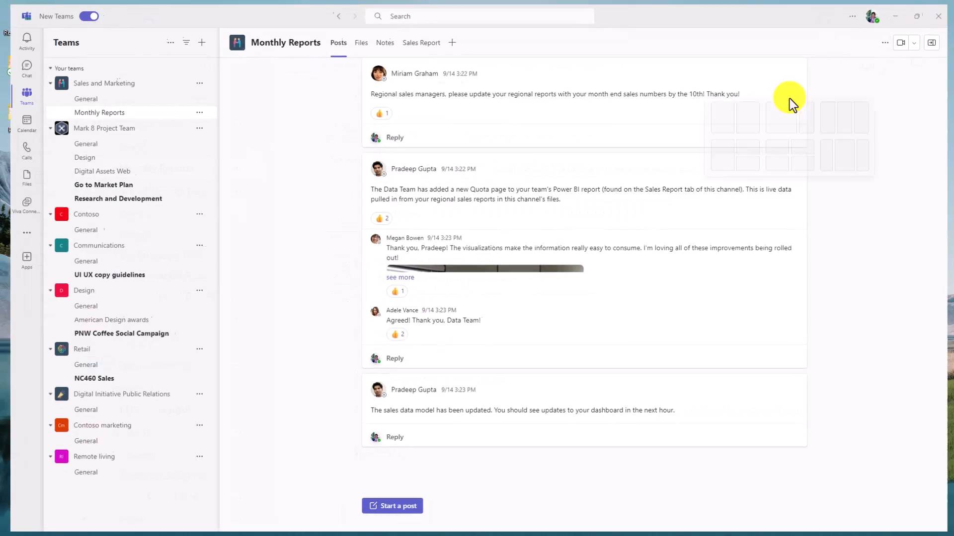
# Show the Monthly Reports details pane listing 20 people, description and channel options.
pyautogui.click(931, 43)
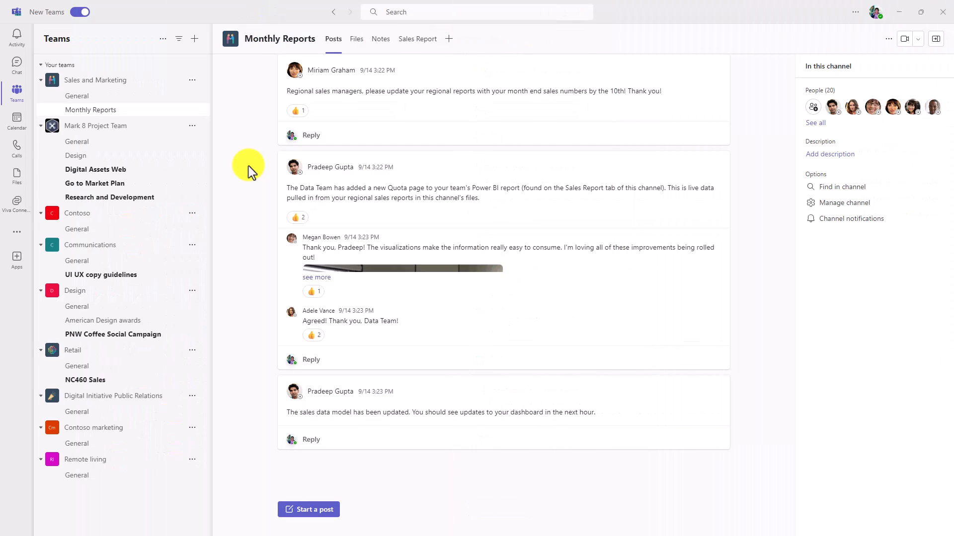
pyautogui.moveTo(261, 169)
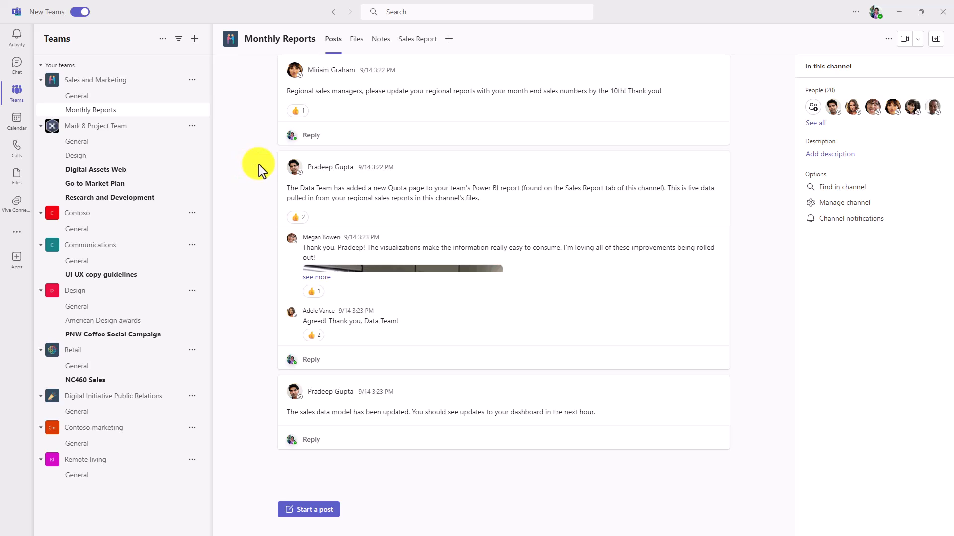
pyautogui.moveTo(250, 168)
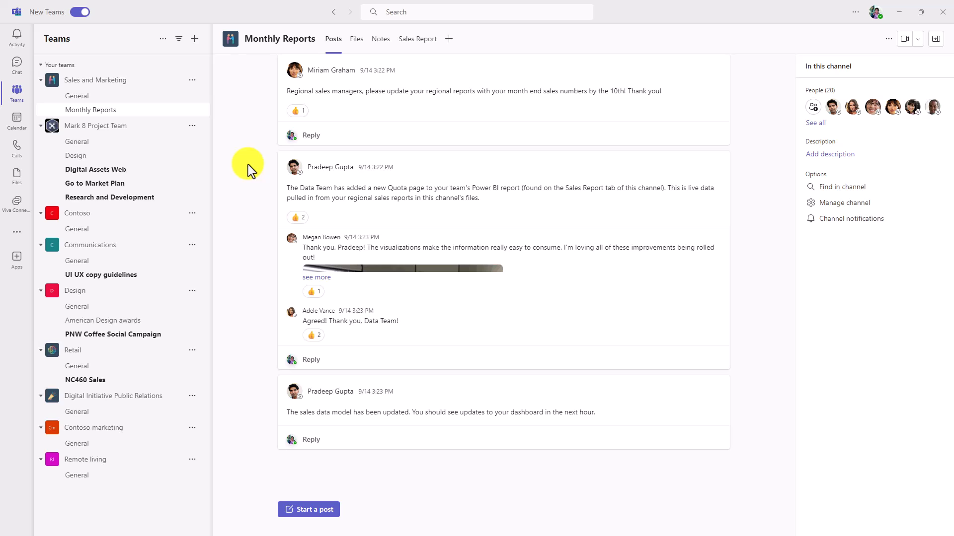
pyautogui.moveTo(830, 154)
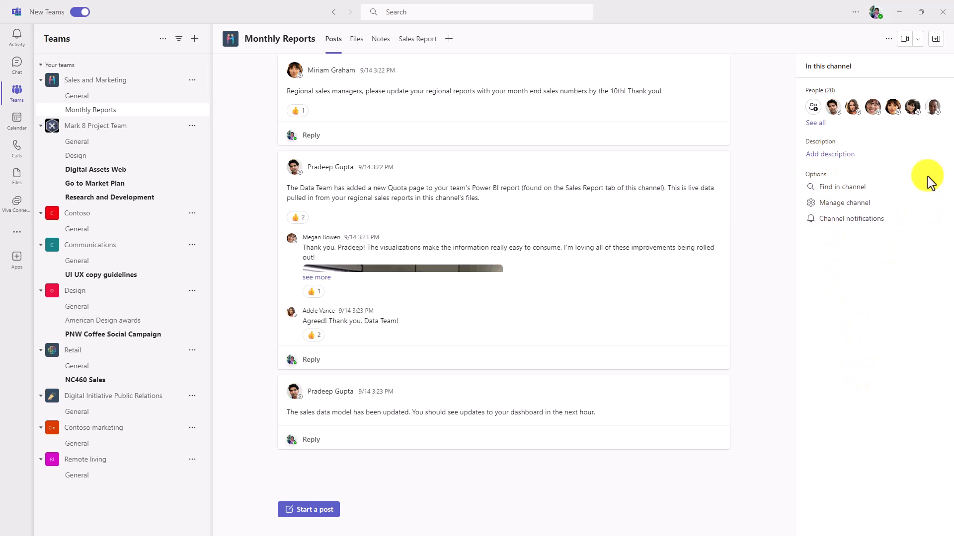
pyautogui.moveTo(906, 138)
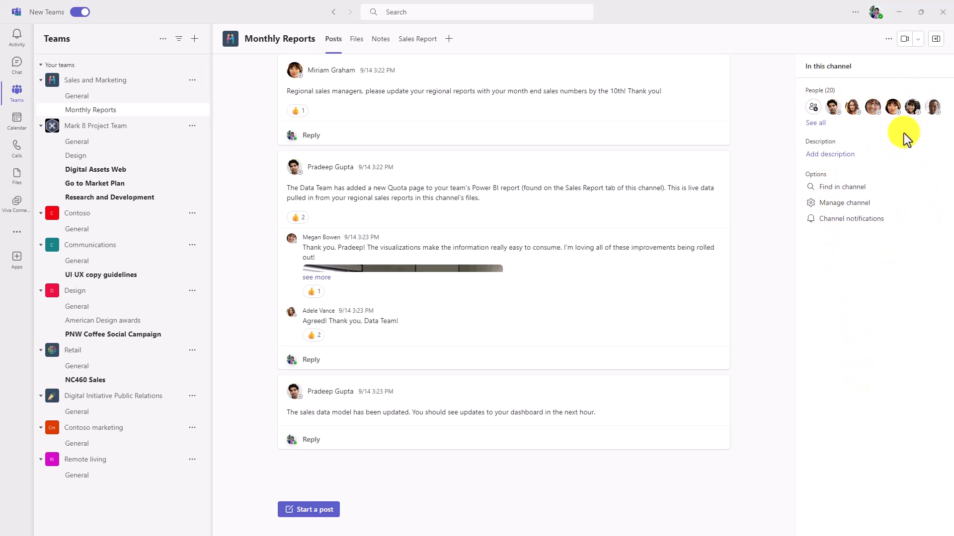
pyautogui.moveTo(879, 201)
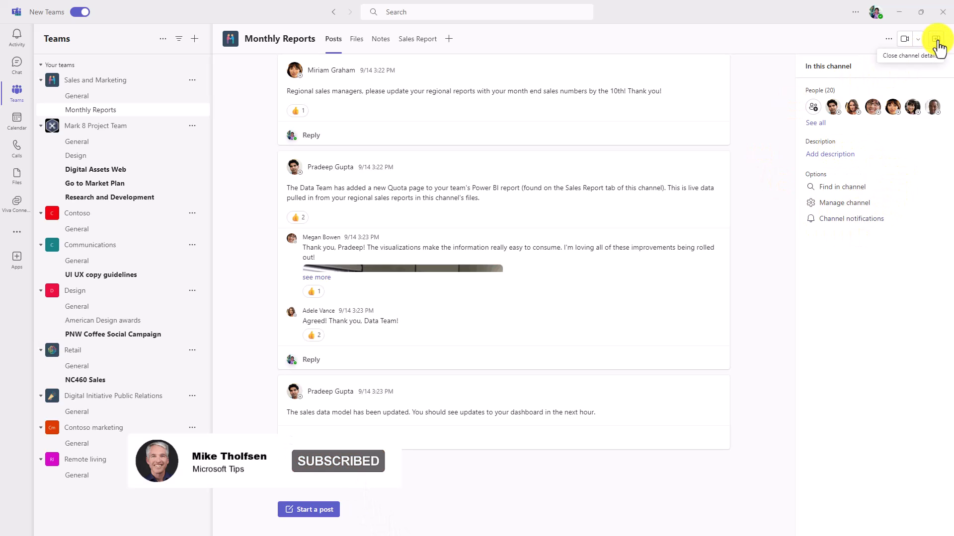
pyautogui.click(935, 38)
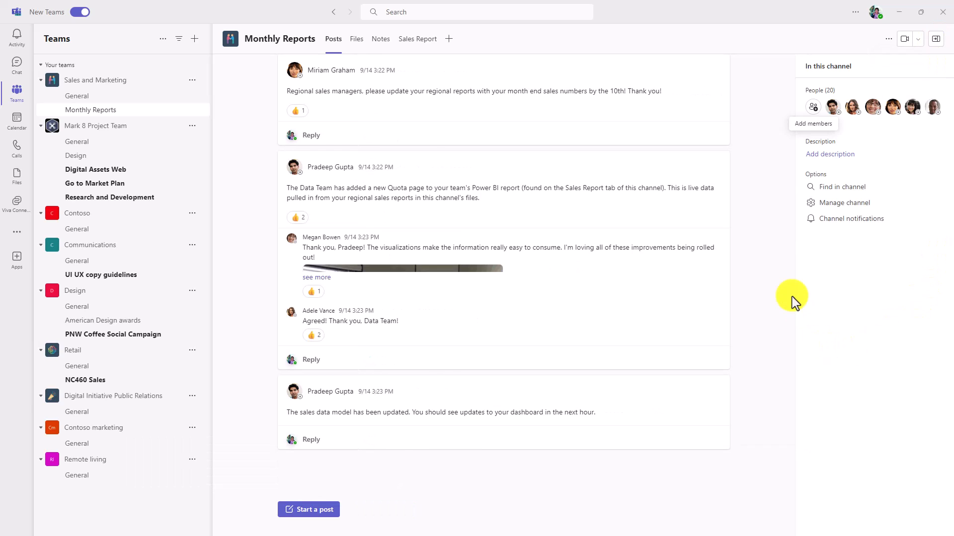
pyautogui.moveTo(823, 82)
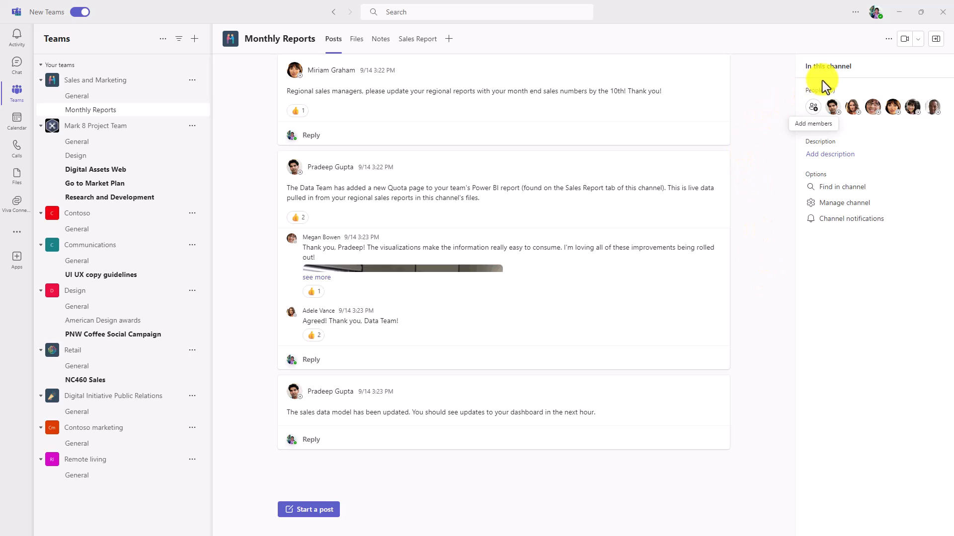
pyautogui.moveTo(888, 39)
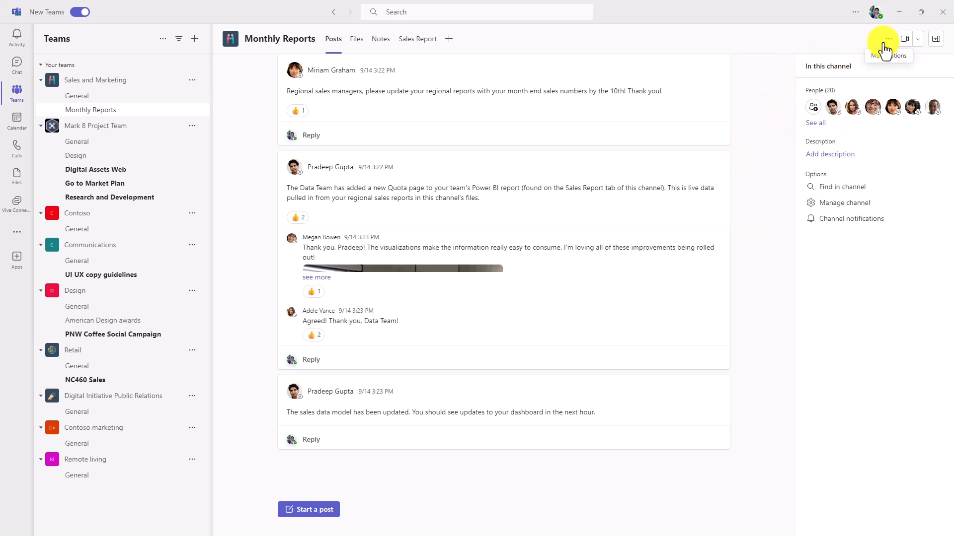
pyautogui.click(887, 39)
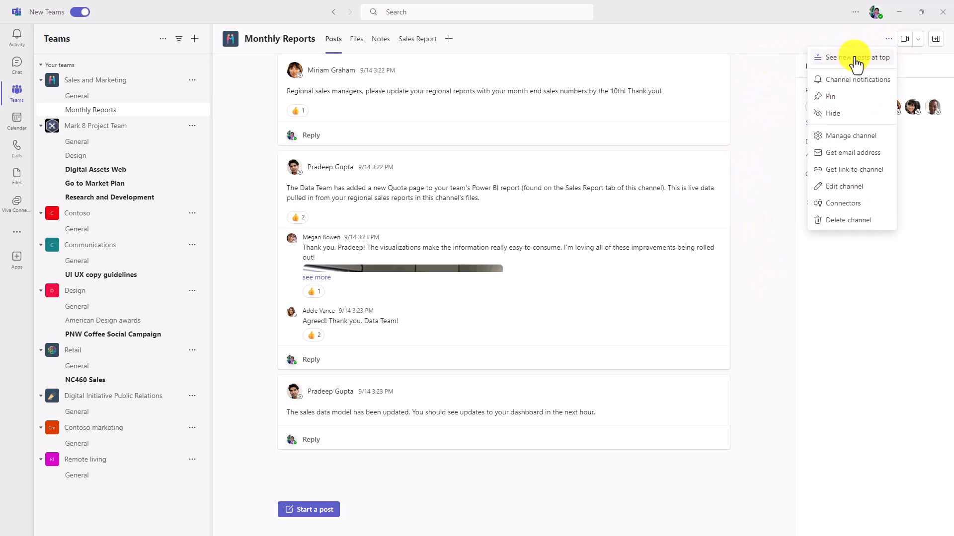
pyautogui.click(845, 58)
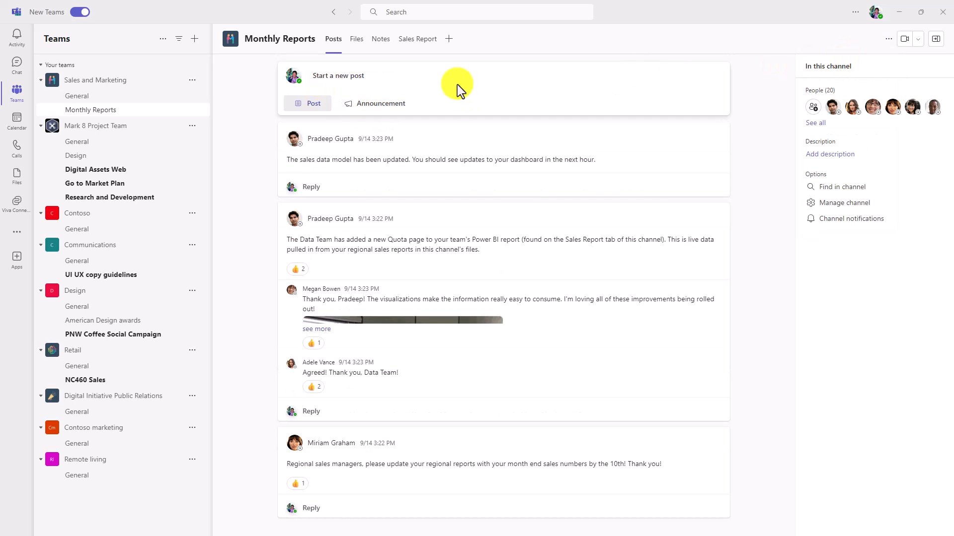
pyautogui.click(887, 38)
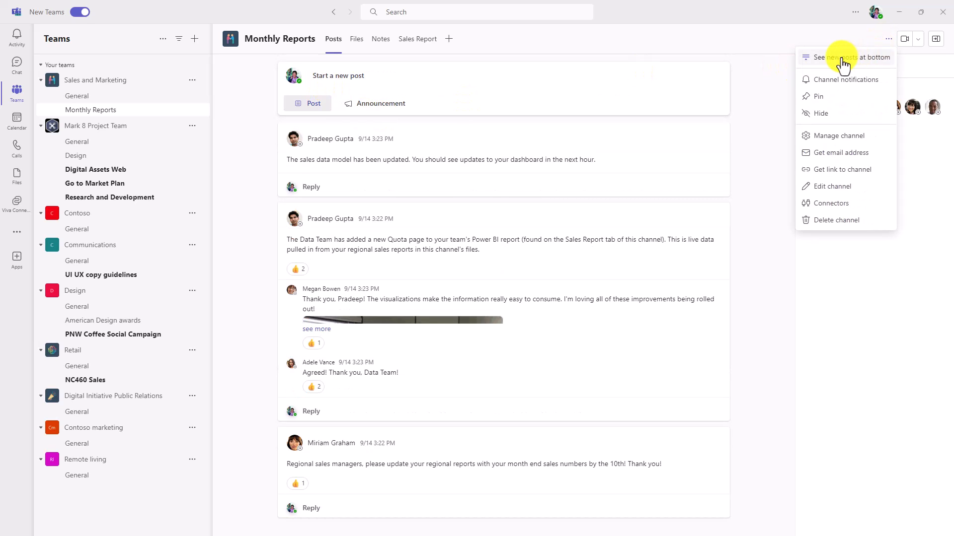
pyautogui.click(845, 57)
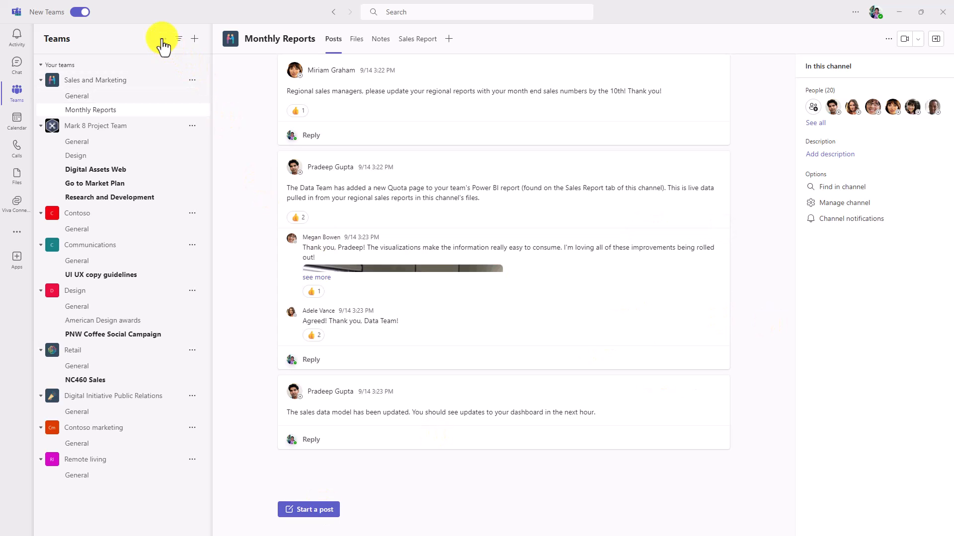
pyautogui.click(179, 39)
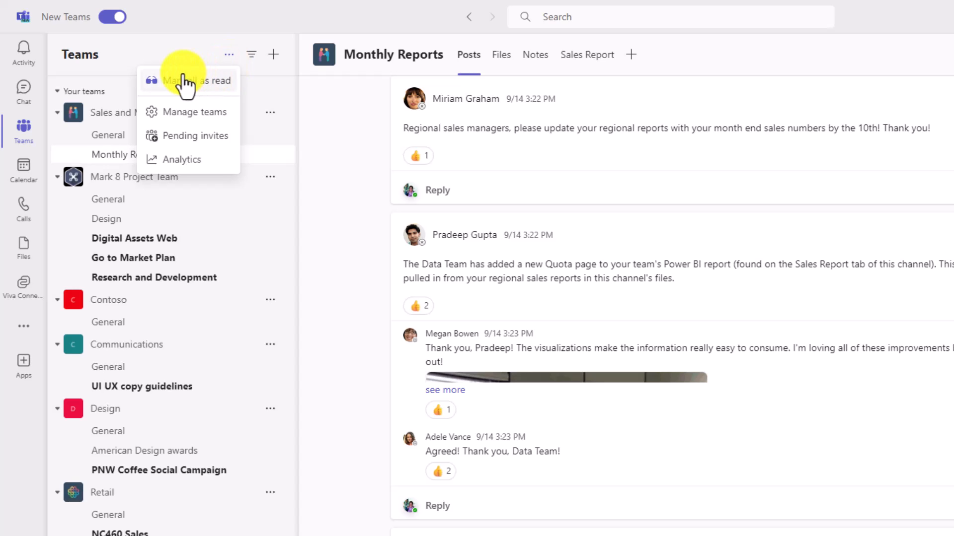
pyautogui.moveTo(207, 135)
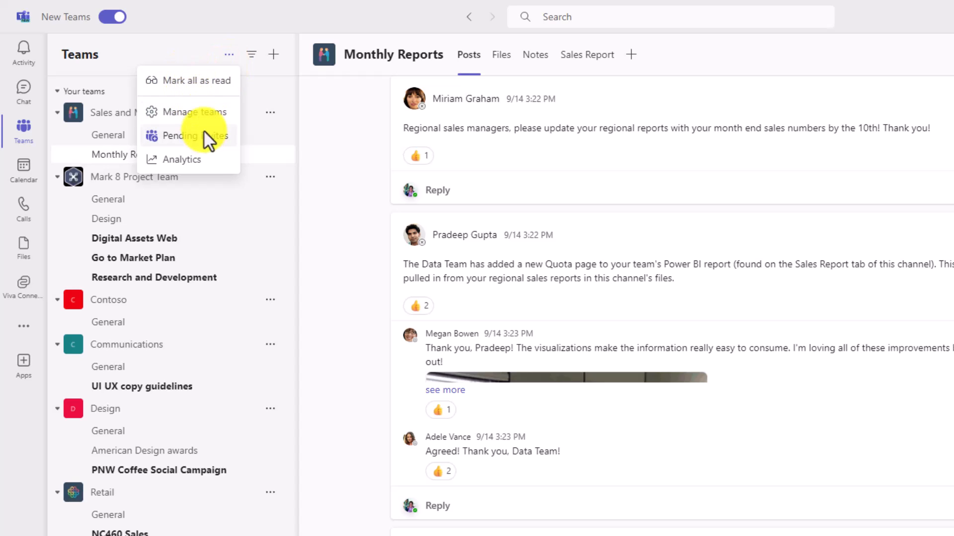
pyautogui.moveTo(260, 146)
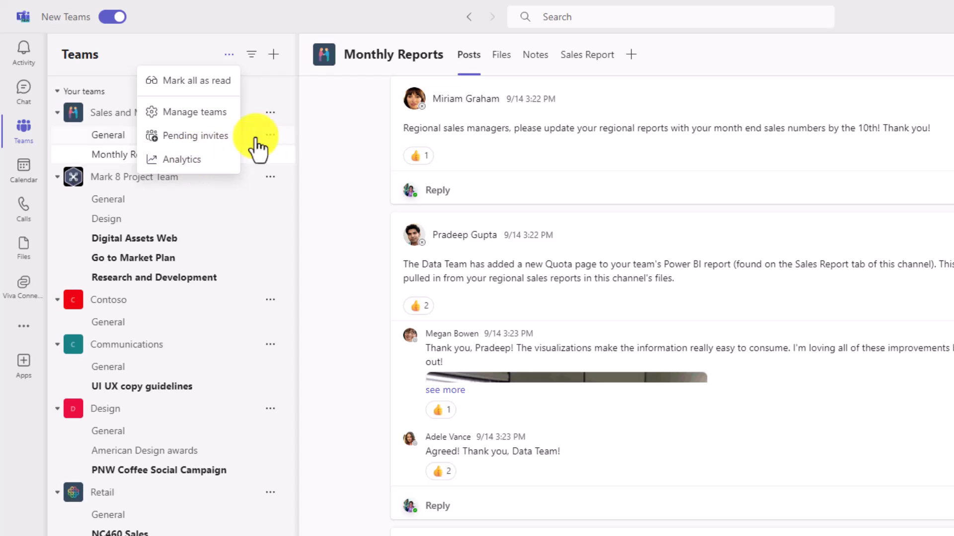
pyautogui.moveTo(327, 146)
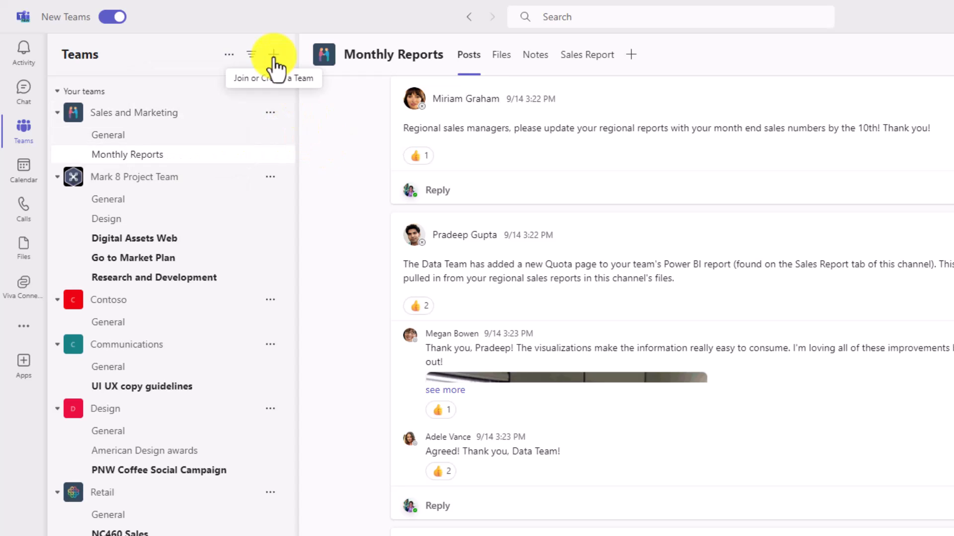
pyautogui.click(273, 55)
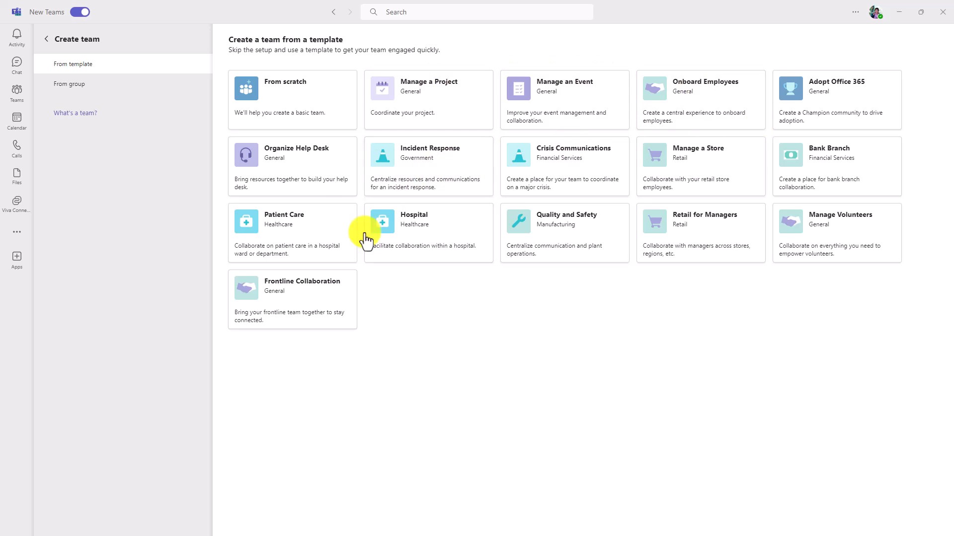
pyautogui.moveTo(328, 287)
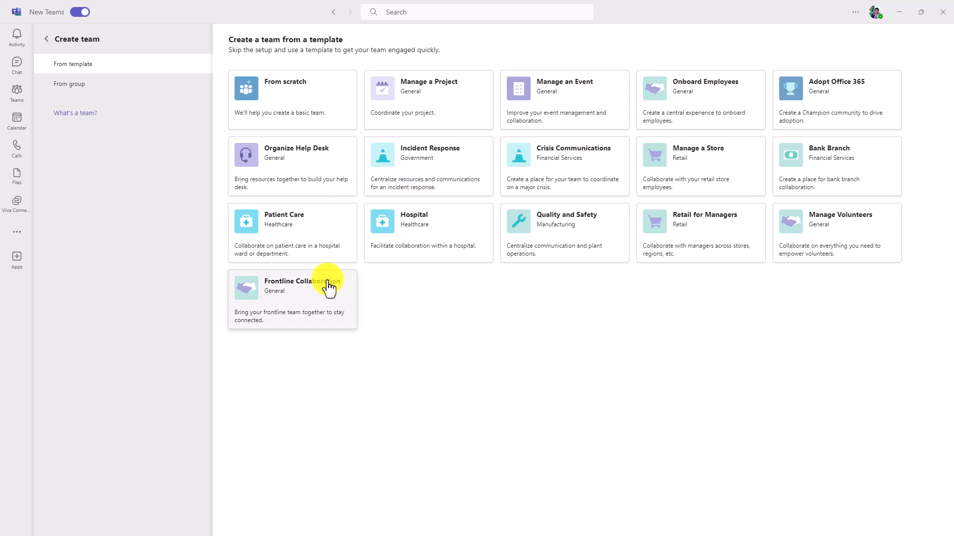
pyautogui.moveTo(48, 46)
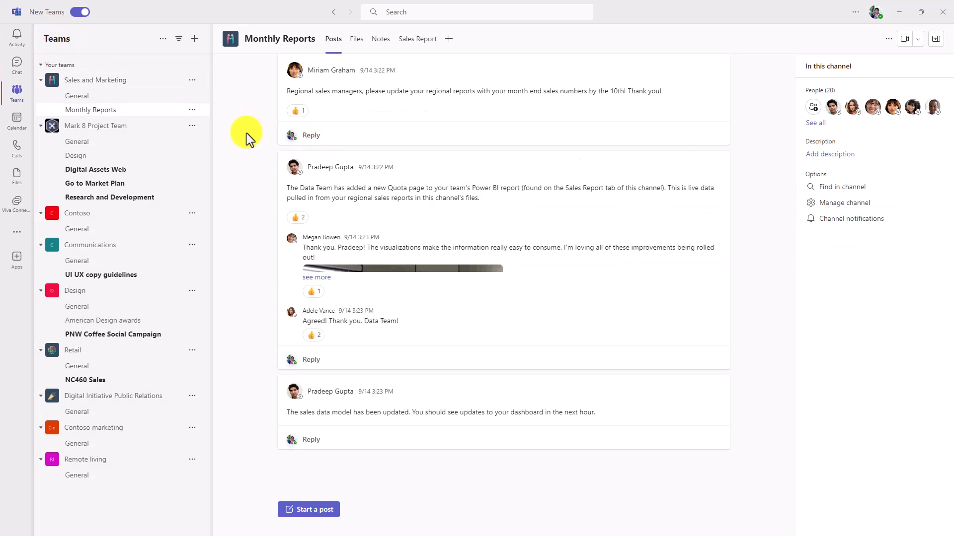
pyautogui.moveTo(167, 25)
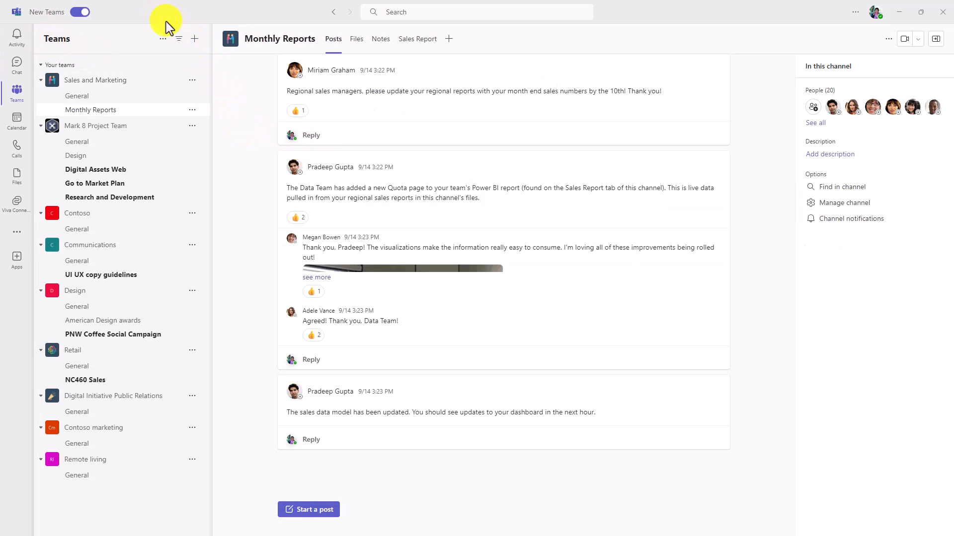
pyautogui.moveTo(79, 11)
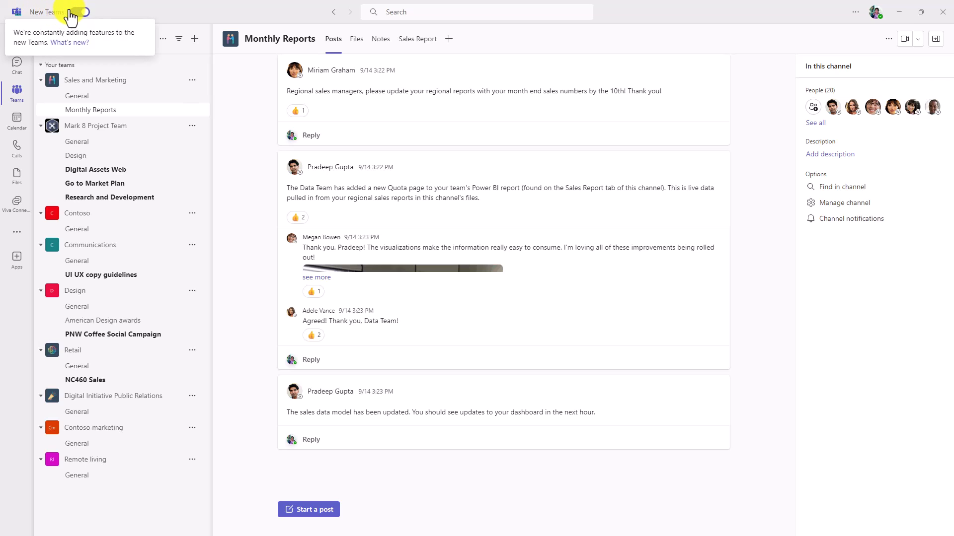
# Switch to the new Teams and return to the Monthly Reports channel.
pyautogui.click(78, 11)
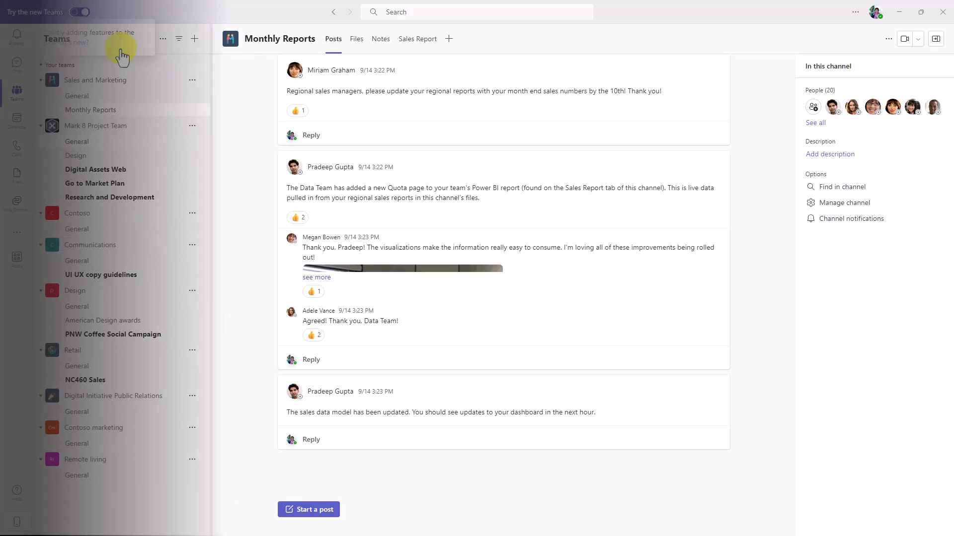
pyautogui.click(76, 141)
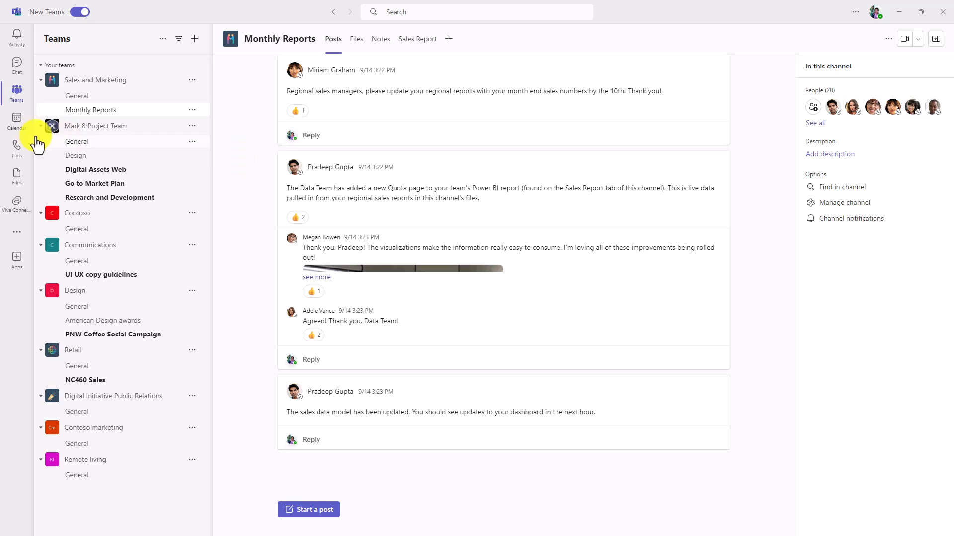
# Open Digital Assets Web, then the Design channel of Mark 8 Project Team.
pyautogui.click(95, 169)
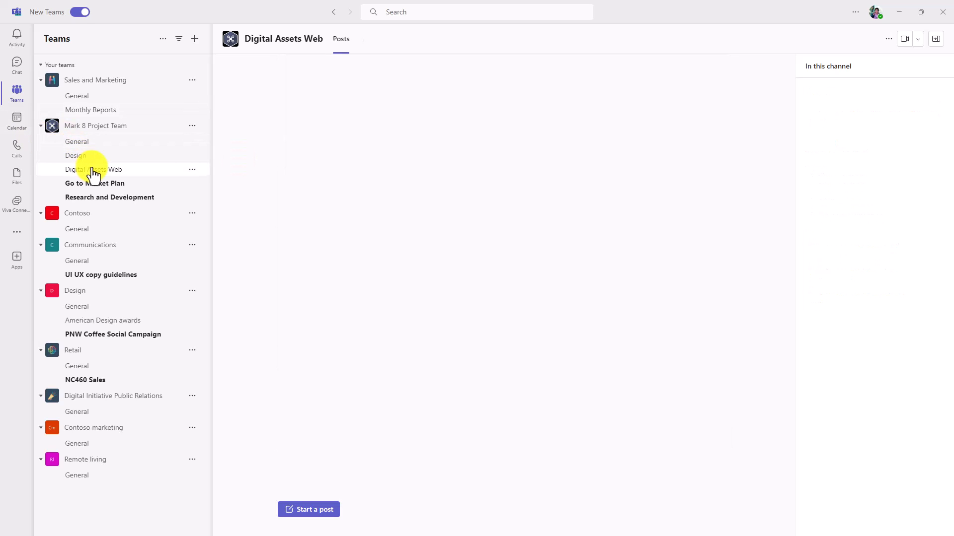
pyautogui.click(76, 156)
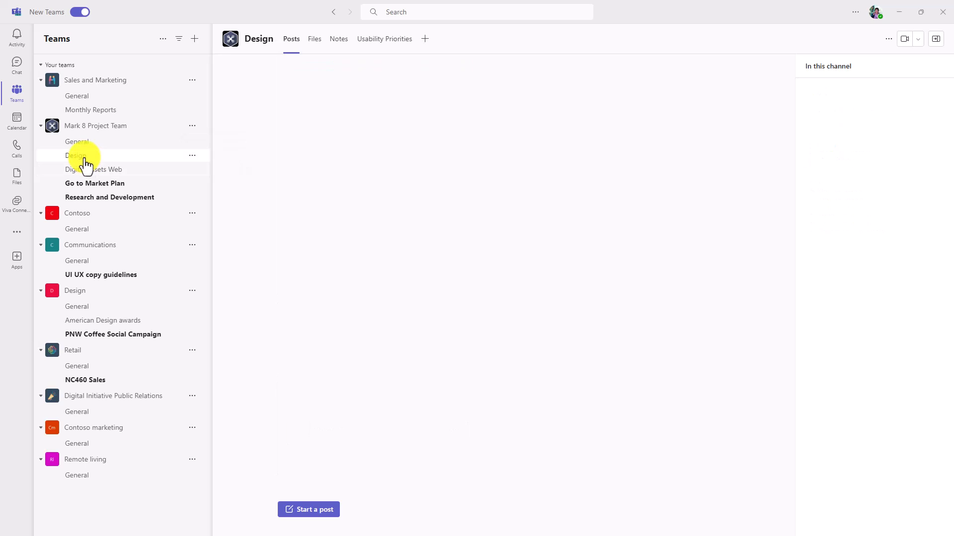
pyautogui.click(74, 155)
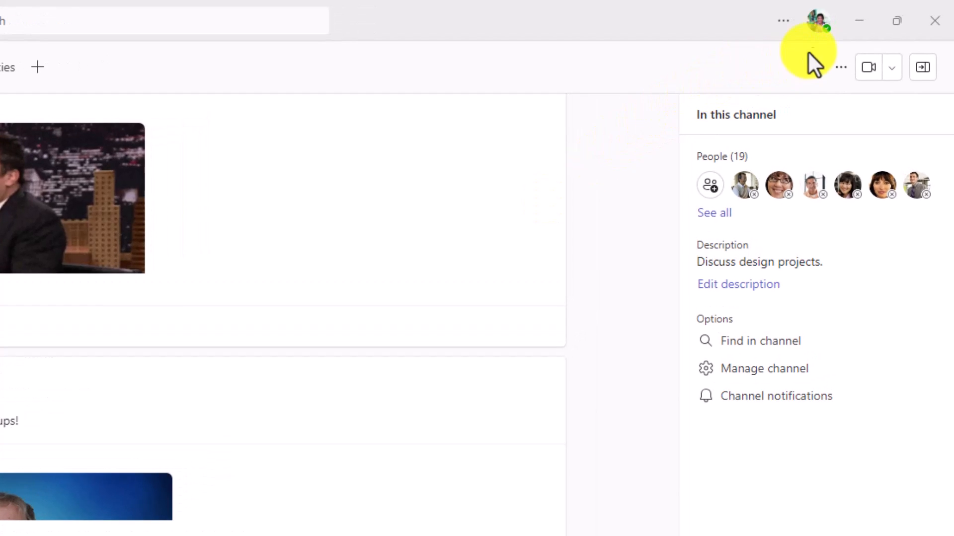
# Open the Contoso account menu with status, work location and add-account options.
pyautogui.click(818, 20)
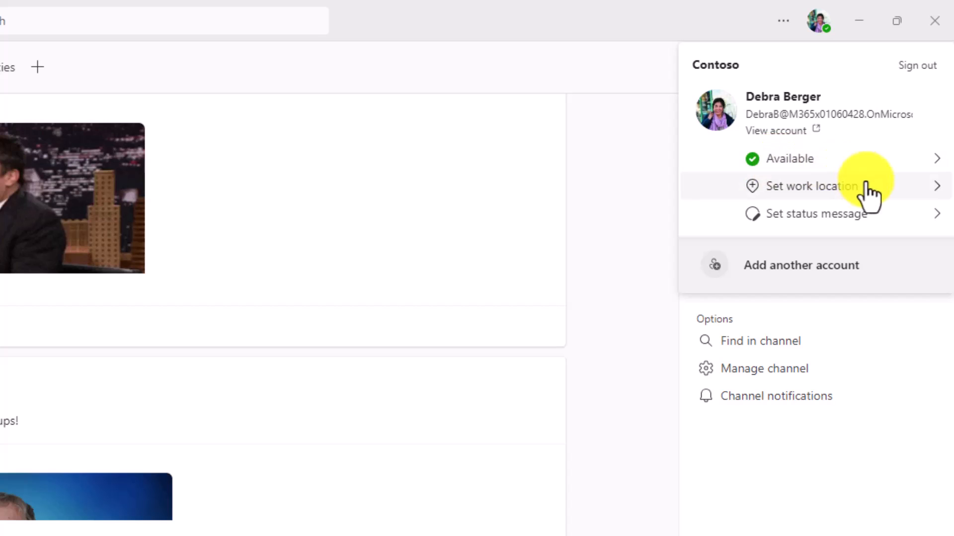
pyautogui.click(811, 187)
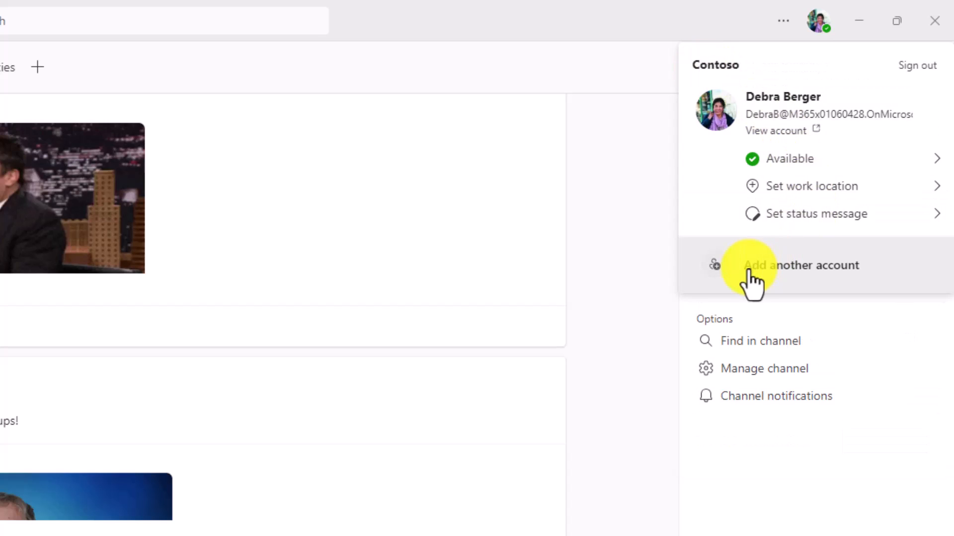
pyautogui.moveTo(803, 273)
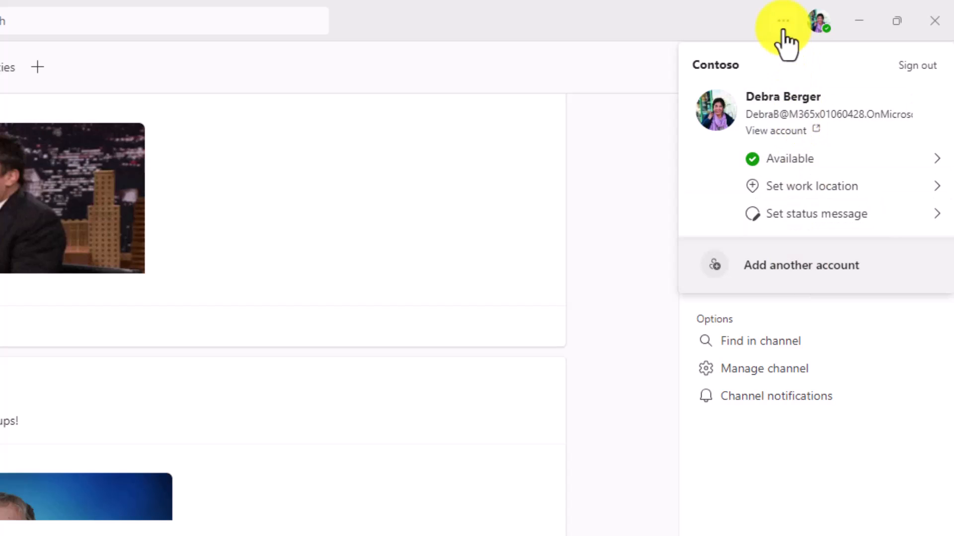
# Open Settings from the Settings and more menu and scroll the General page.
pyautogui.click(796, 19)
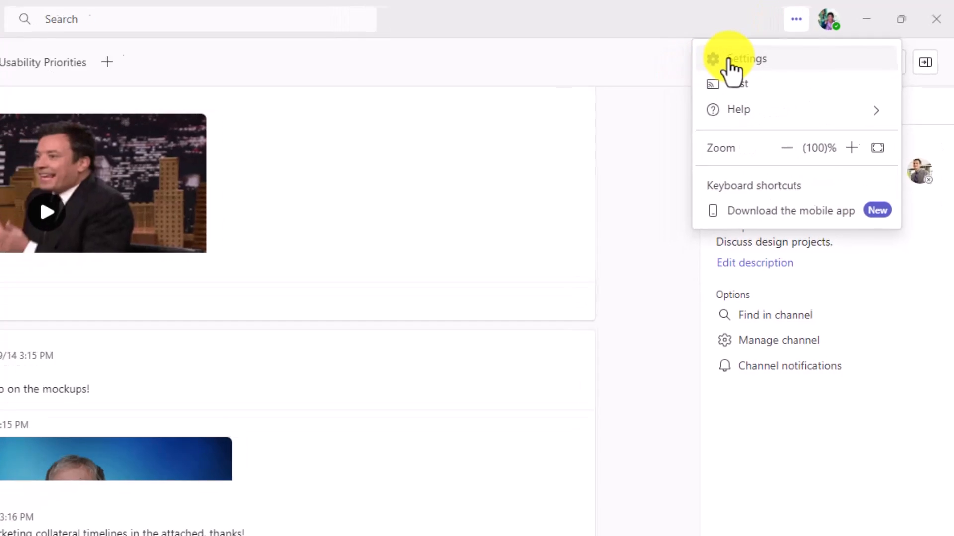
pyautogui.click(746, 58)
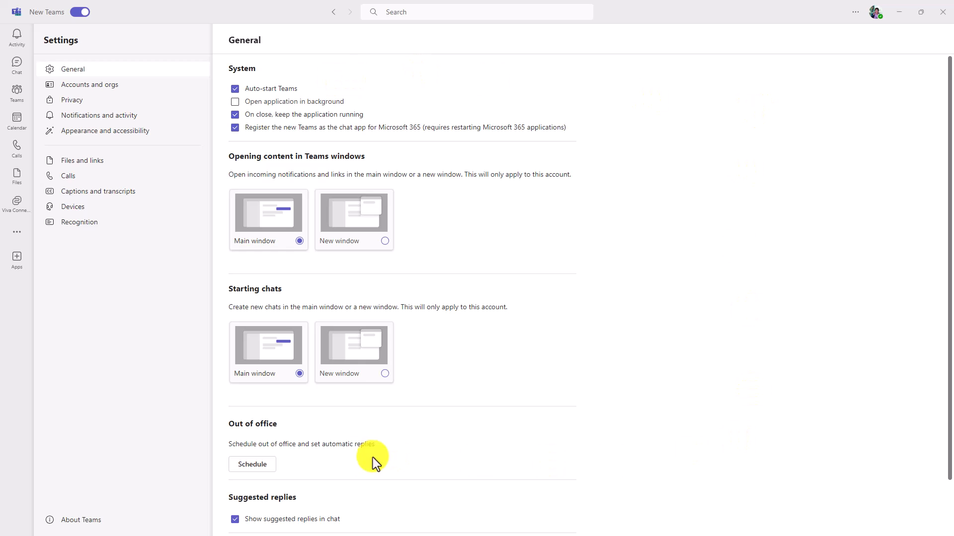
pyautogui.moveTo(426, 190)
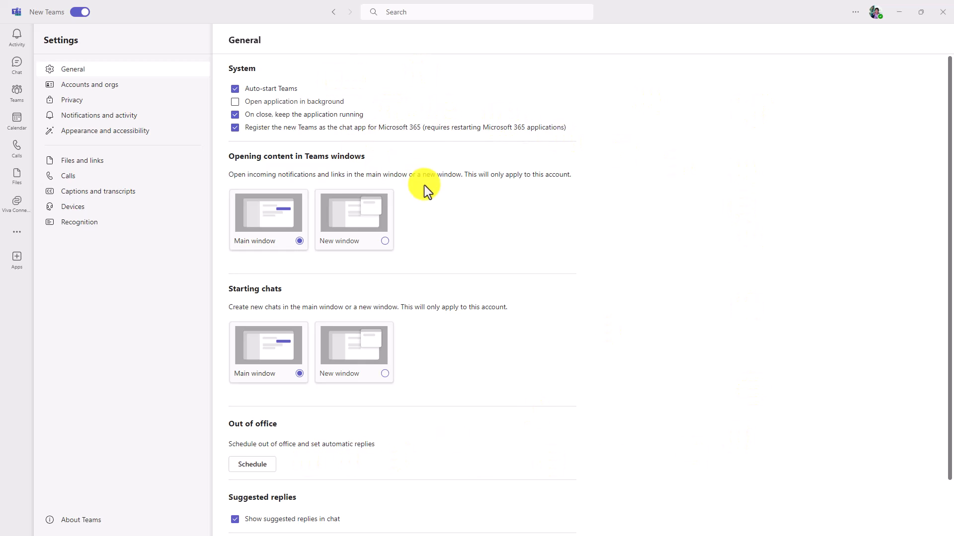
pyautogui.scroll(-3)
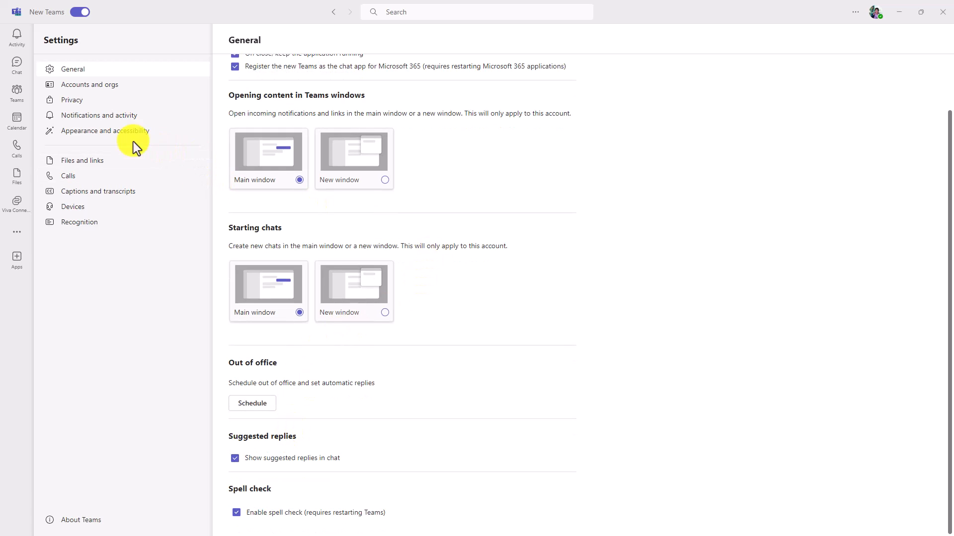
# Try the Classic, Dark and Light themes, then set Follow operating system theme.
pyautogui.click(105, 130)
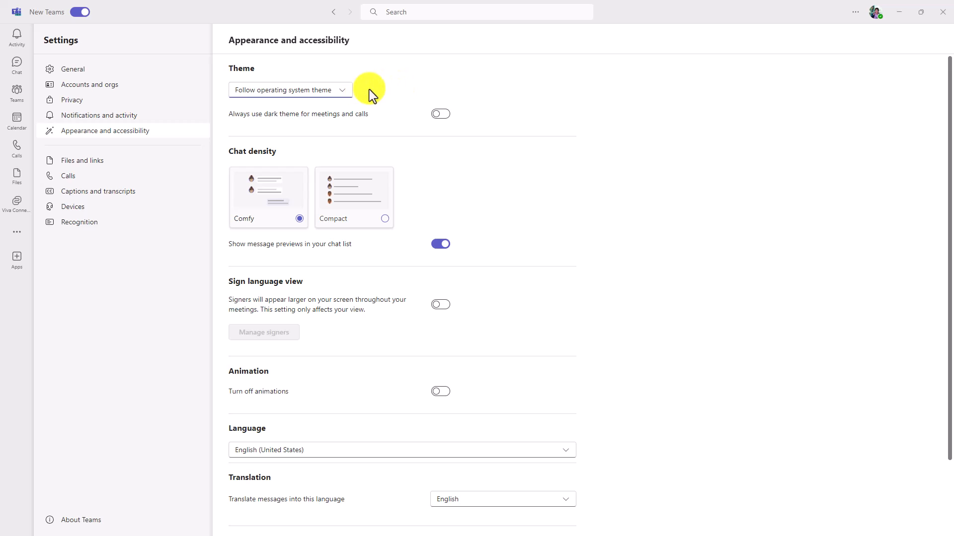
pyautogui.click(290, 90)
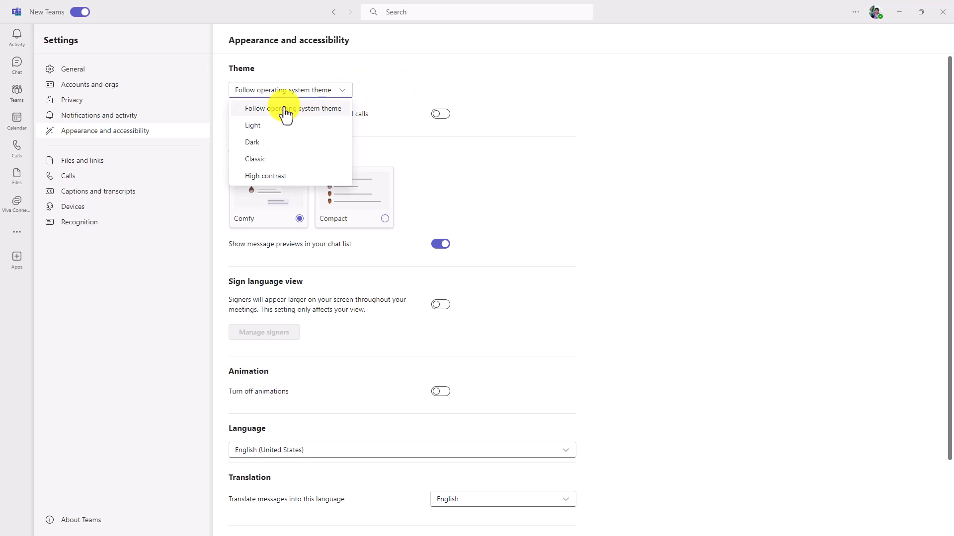
pyautogui.moveTo(327, 116)
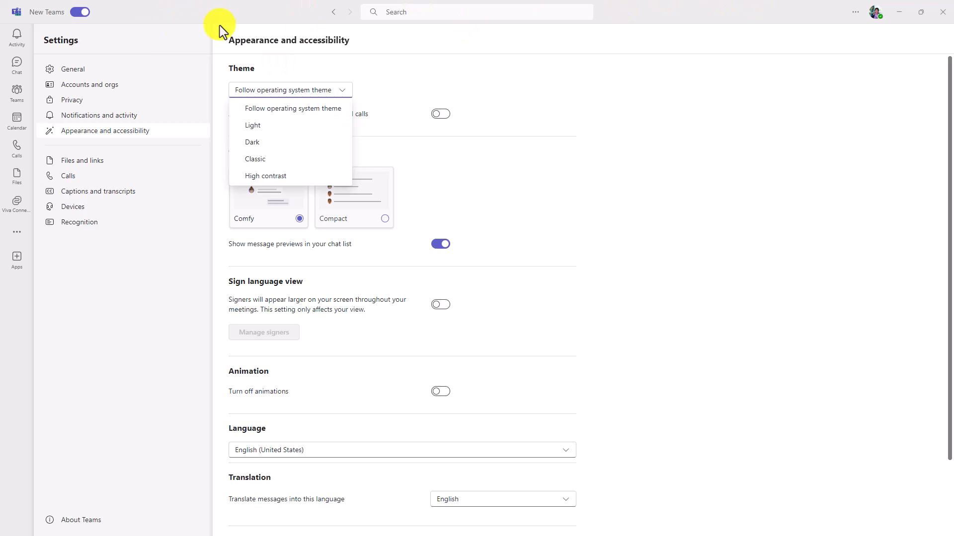
pyautogui.click(254, 159)
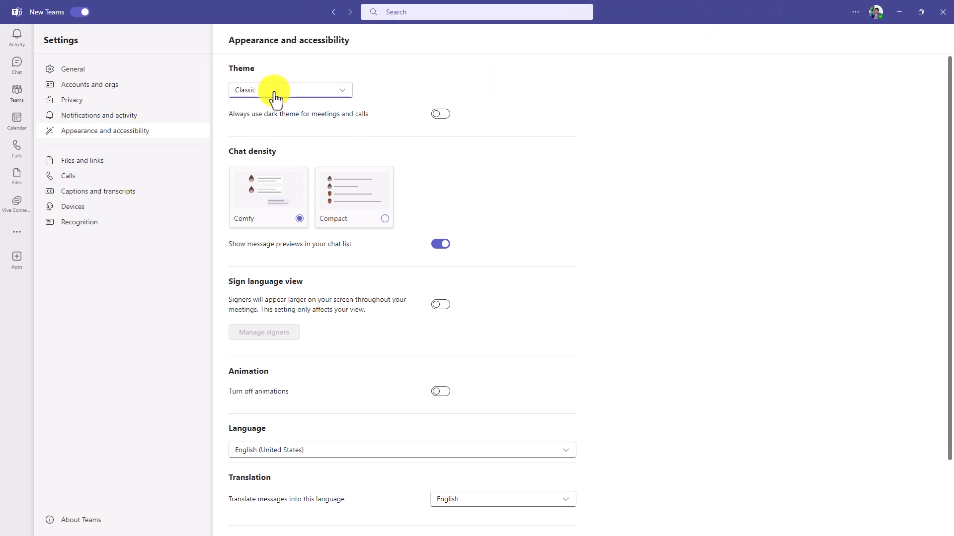
pyautogui.click(290, 89)
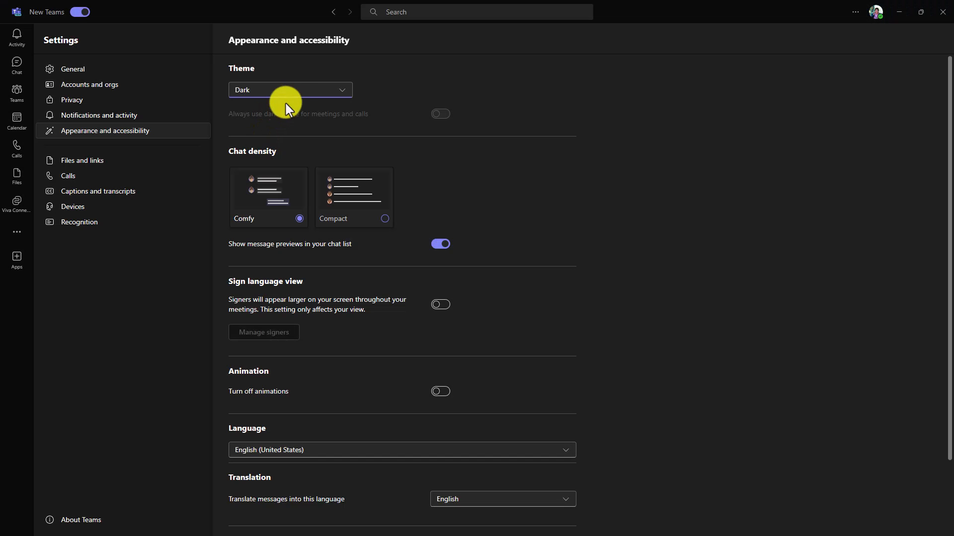
pyautogui.click(289, 90)
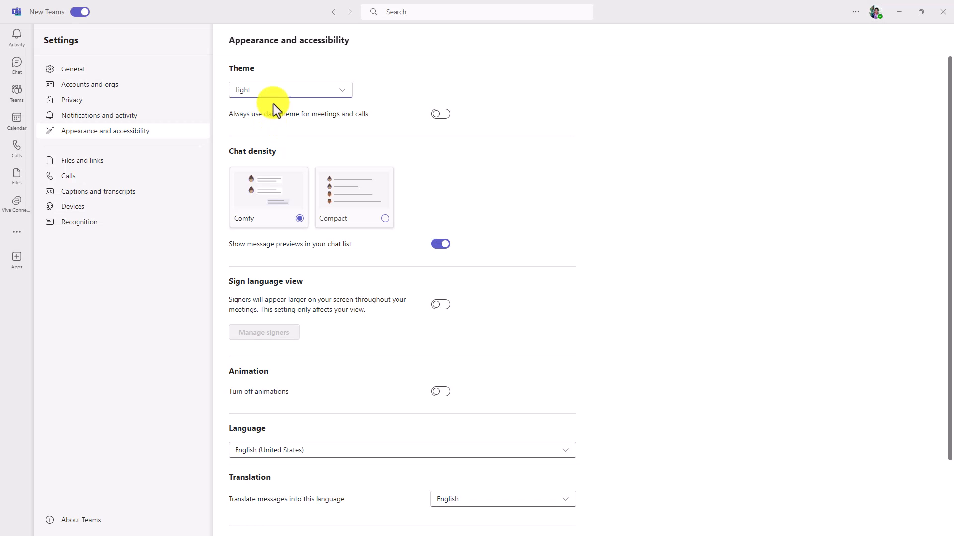
pyautogui.moveTo(285, 94)
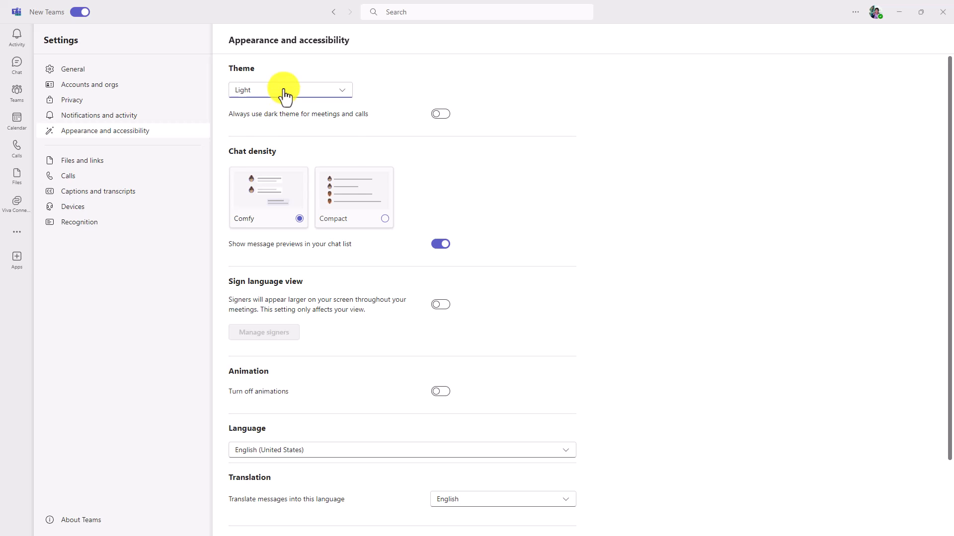
pyautogui.click(289, 89)
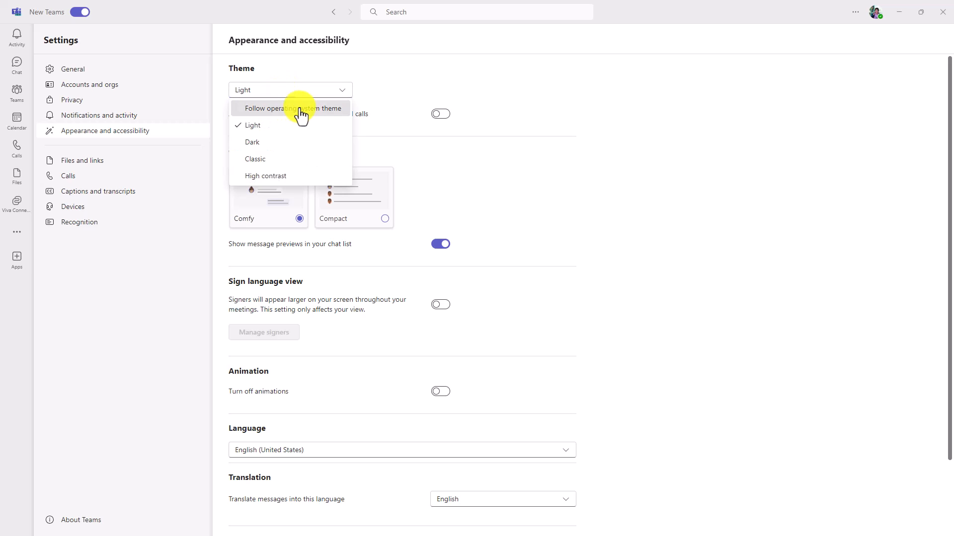
pyautogui.click(293, 108)
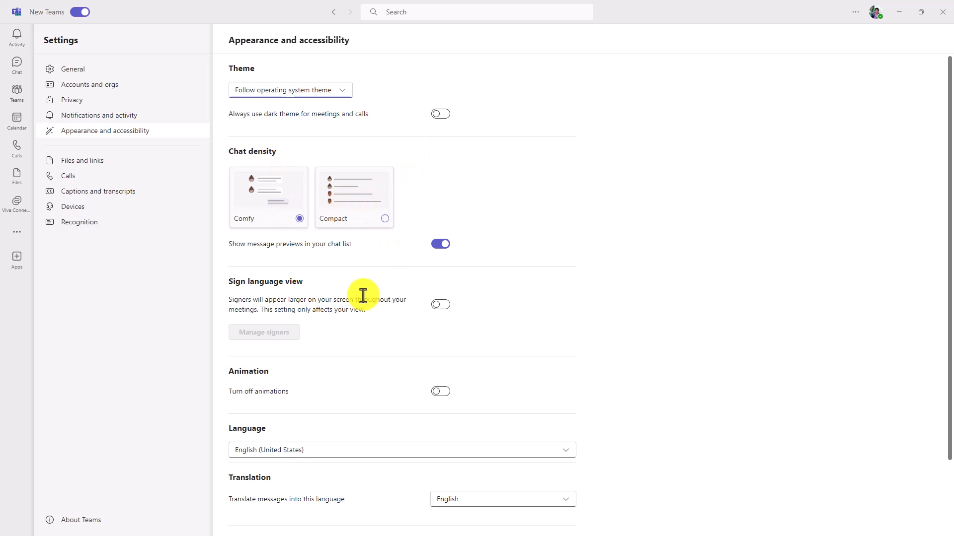
pyautogui.scroll(-3)
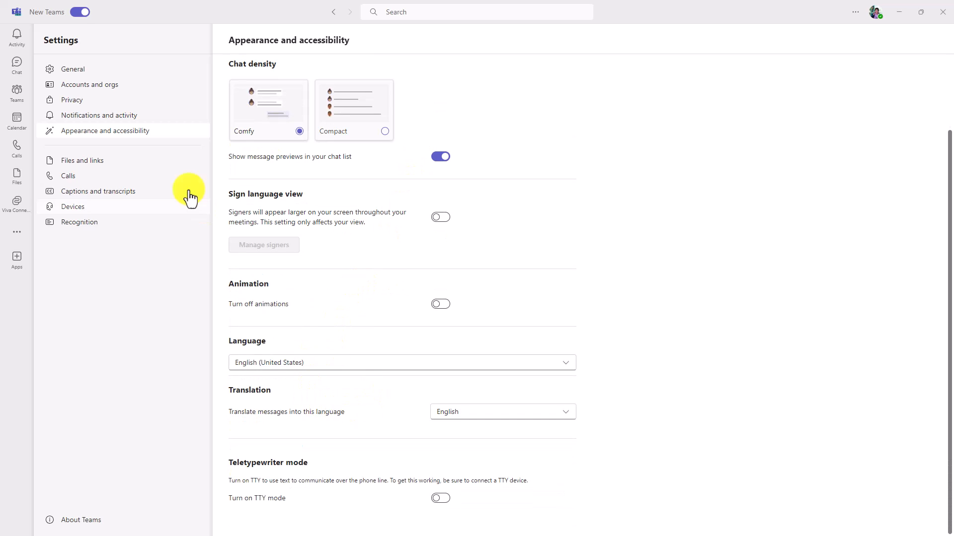
# Change noise suppression in Devices settings from Auto to High.
pyautogui.click(98, 191)
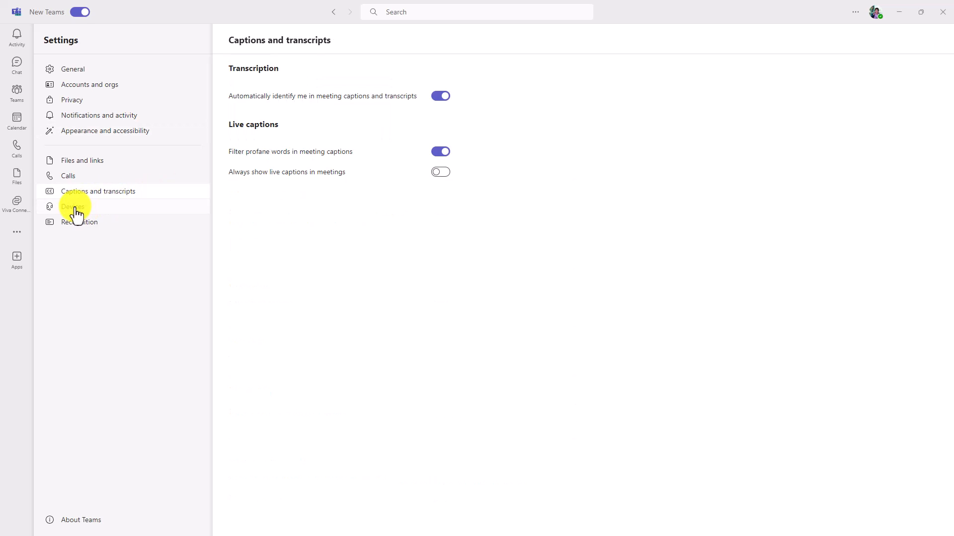
pyautogui.click(73, 206)
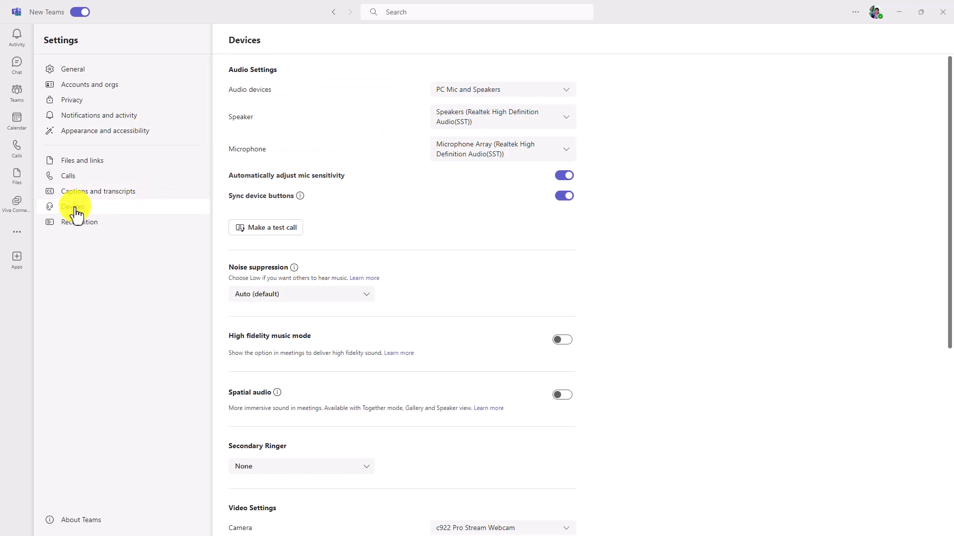
pyautogui.click(300, 294)
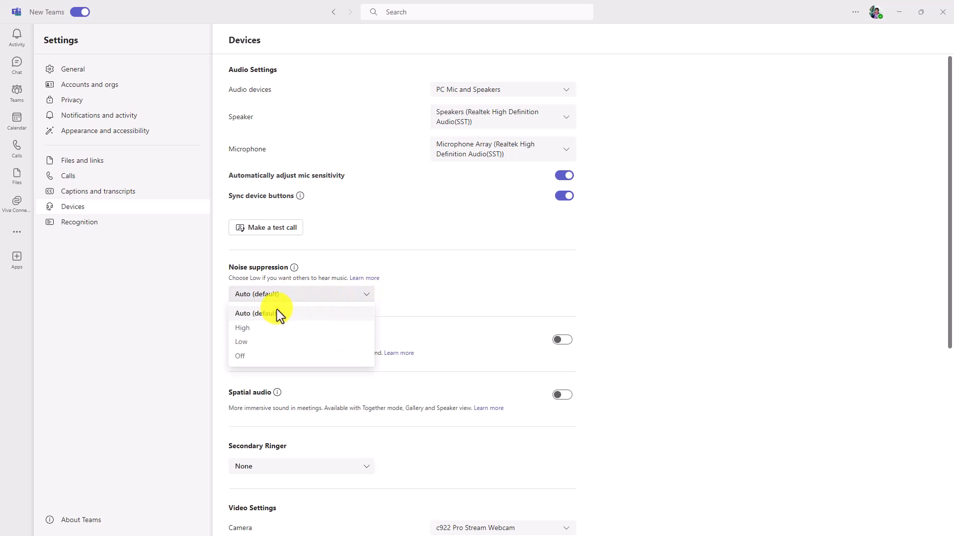
pyautogui.click(242, 328)
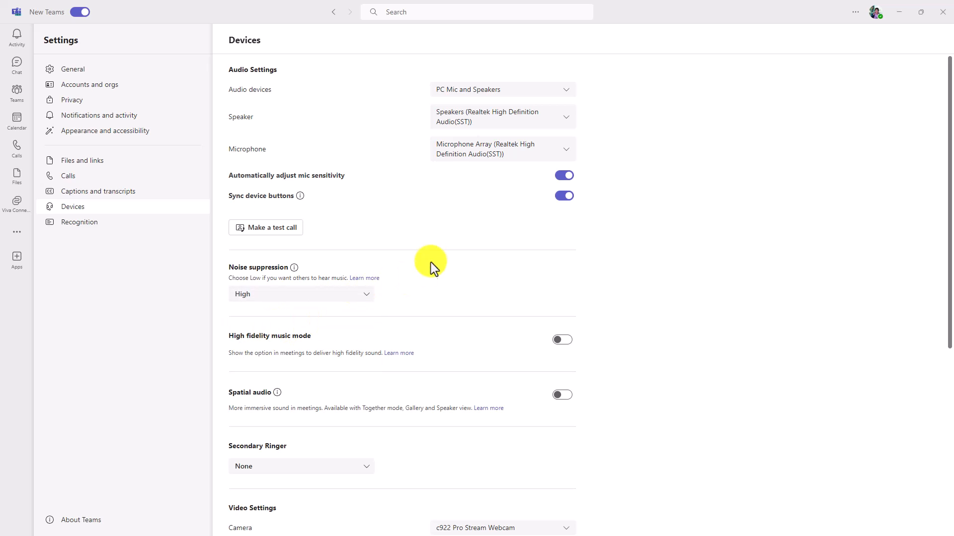
pyautogui.moveTo(114, 85)
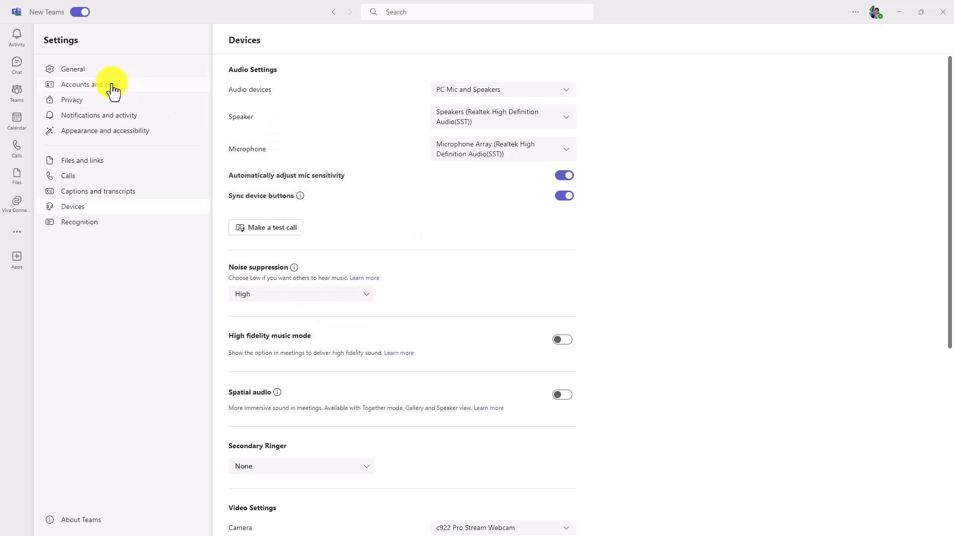
pyautogui.moveTo(89, 102)
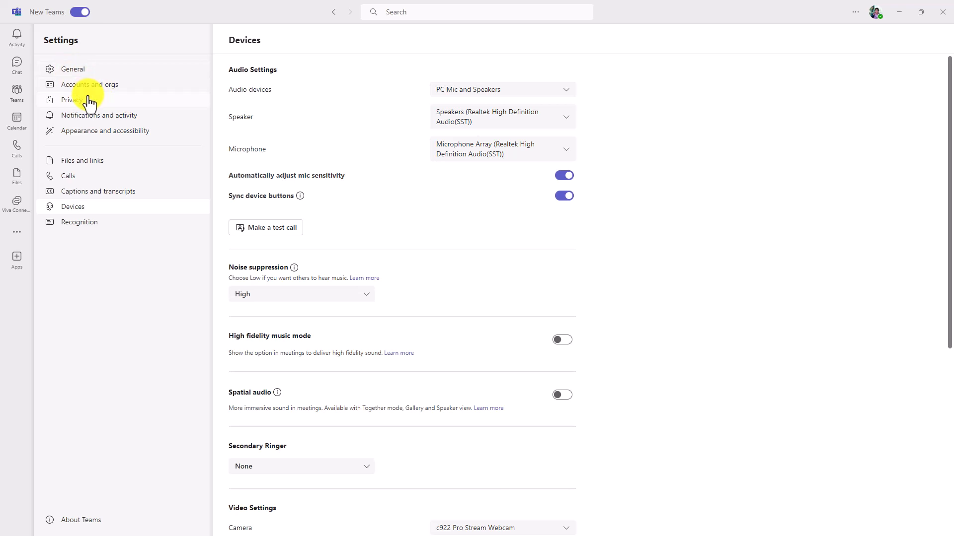
# Join the Digital Offsite meeting from the Calendar with camera off and computer audio.
pyautogui.click(16, 88)
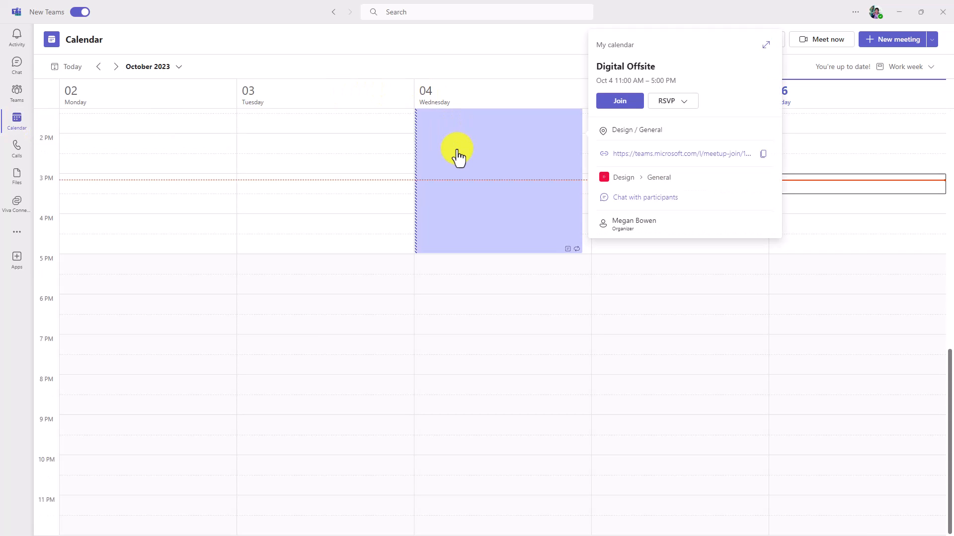
pyautogui.click(619, 100)
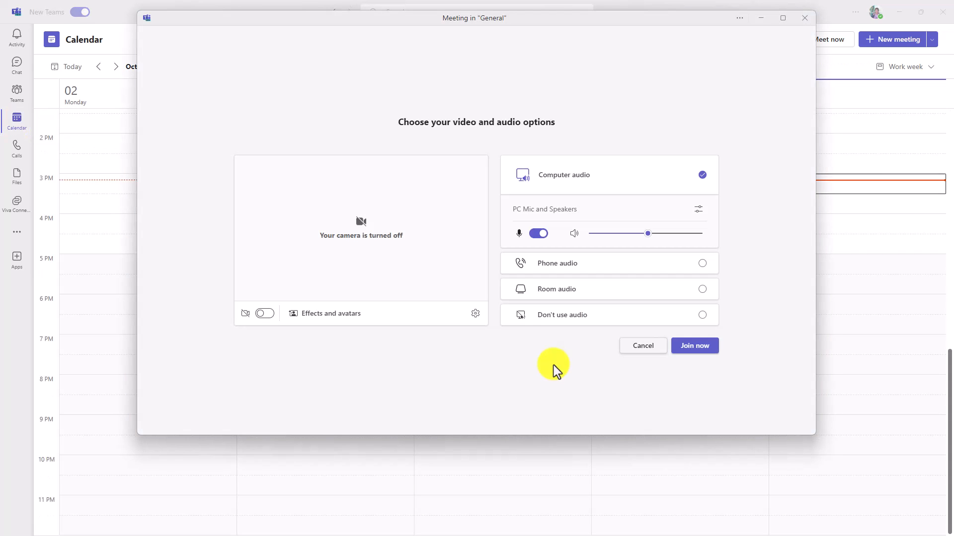
pyautogui.moveTo(772, 205)
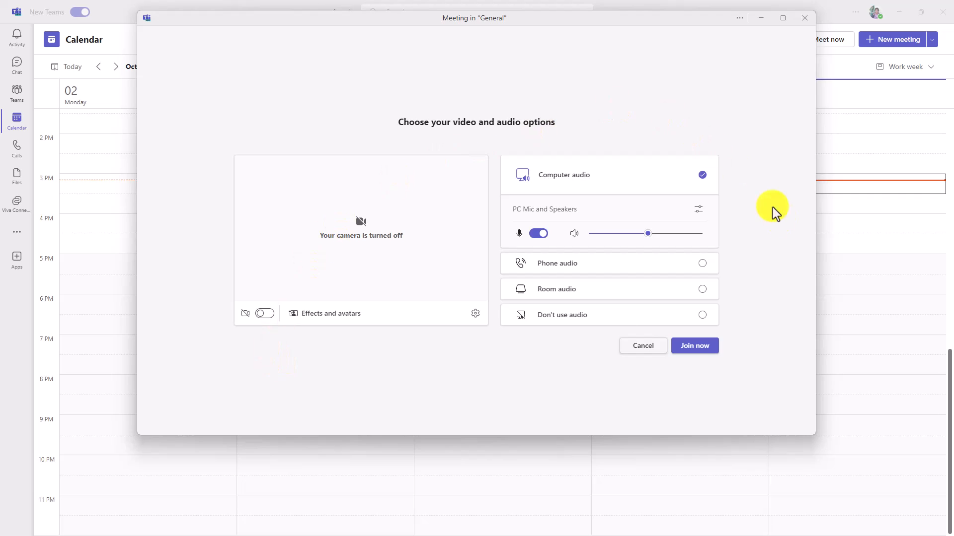
pyautogui.moveTo(349, 298)
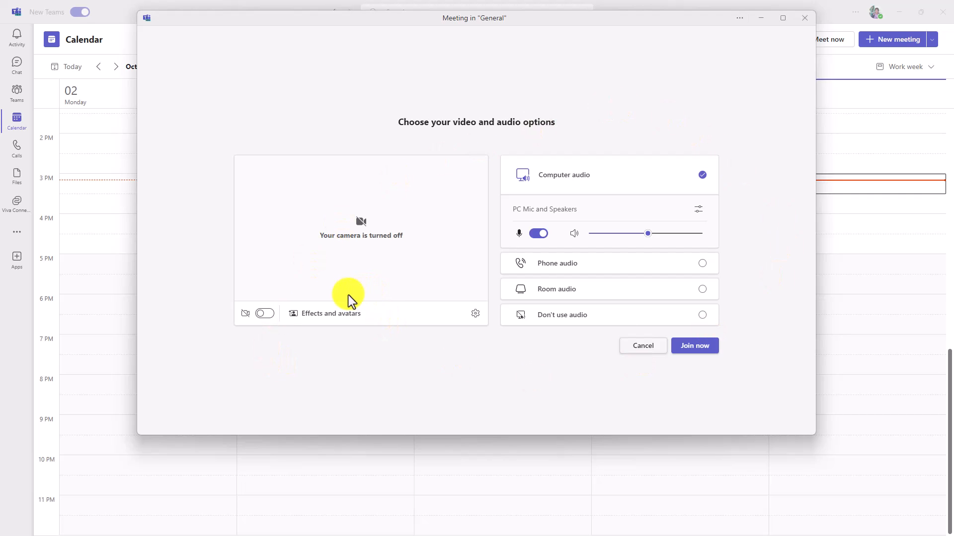
pyautogui.click(694, 346)
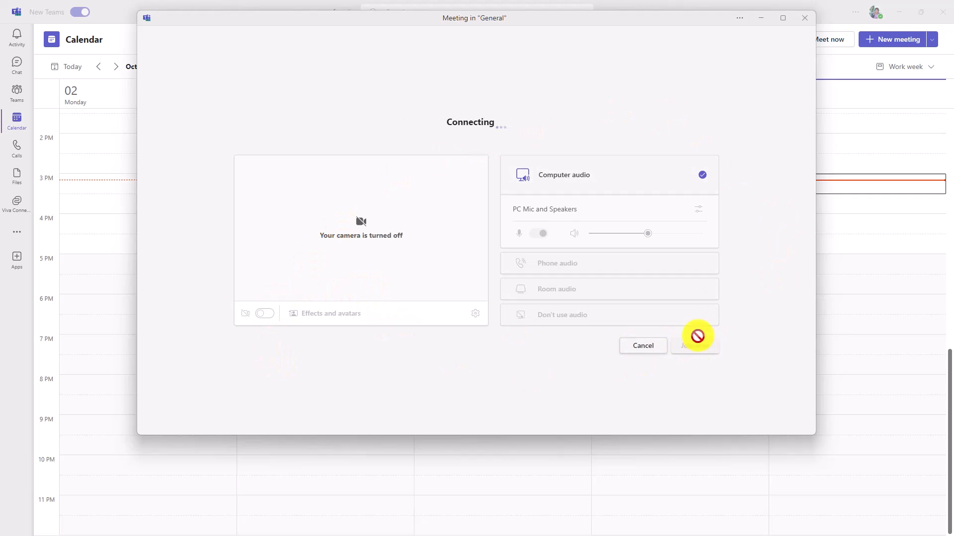
# Join the Digital Offsite meeting, browse More > Settings and Effects and avatars, then leave.
pyautogui.click(693, 346)
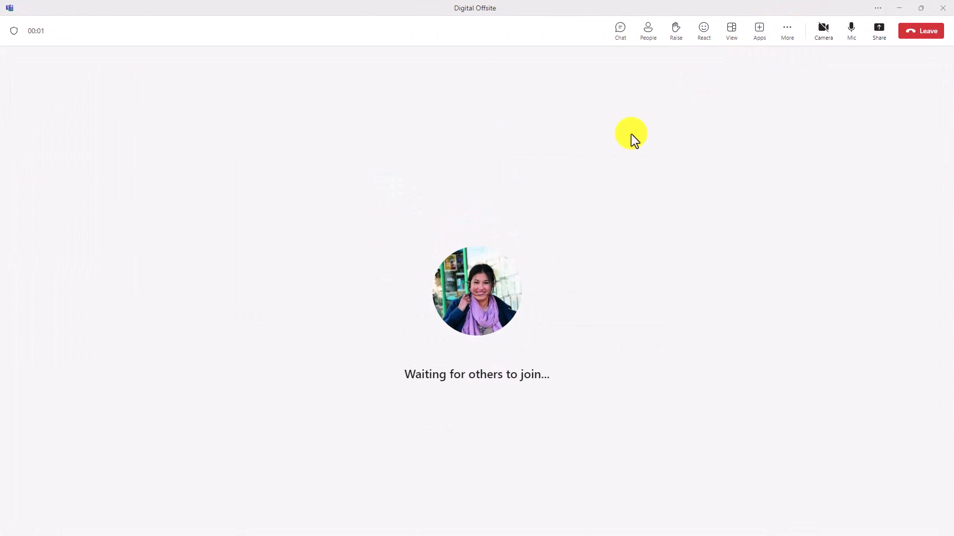
pyautogui.moveTo(605, 148)
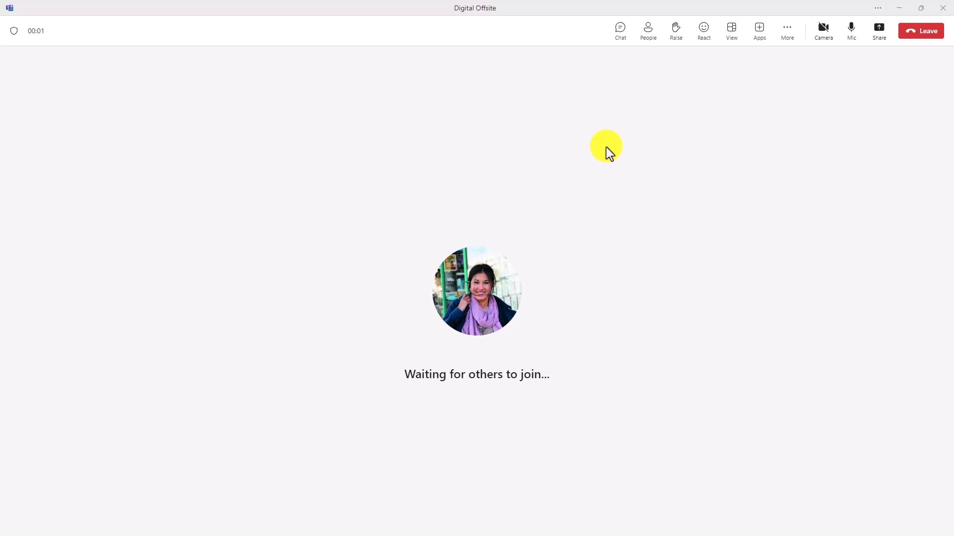
pyautogui.moveTo(480, 316)
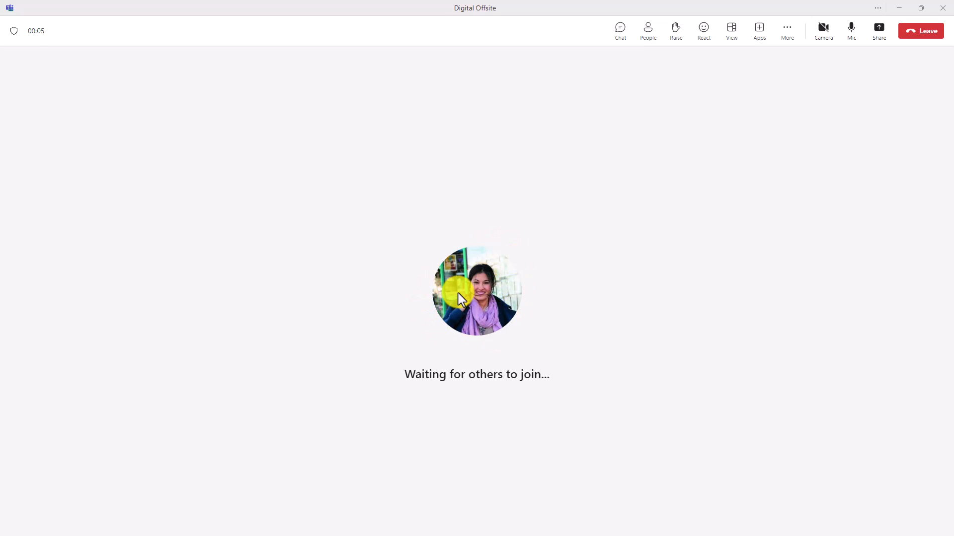
pyautogui.click(476, 292)
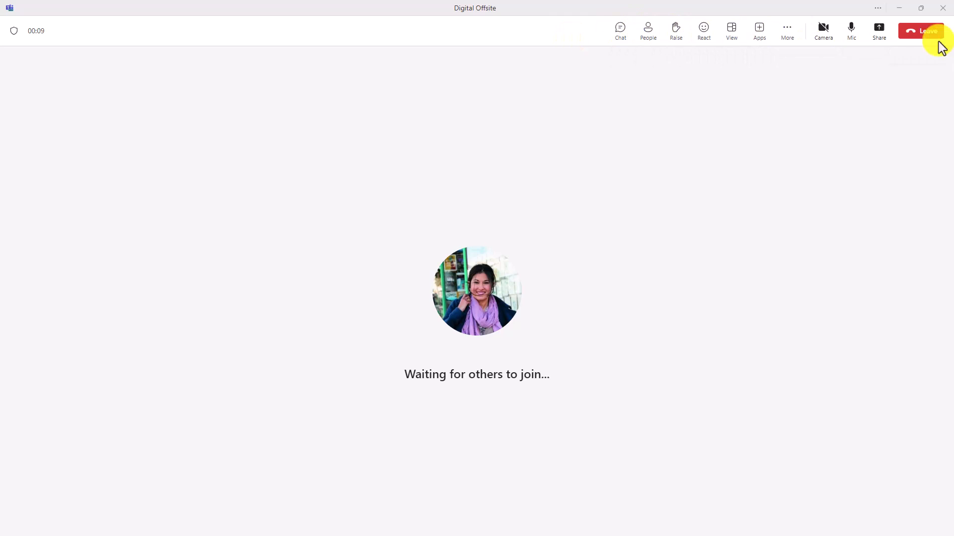
pyautogui.click(786, 31)
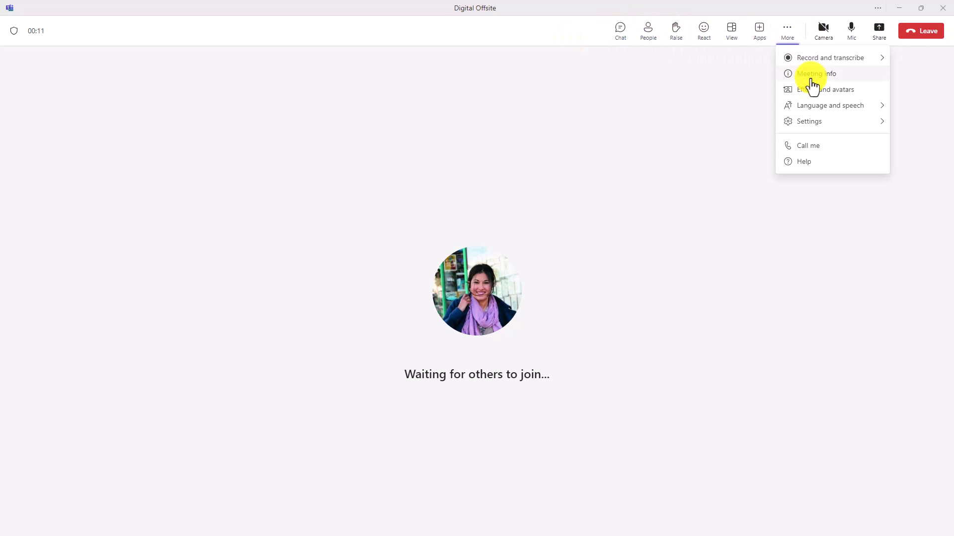
pyautogui.click(809, 121)
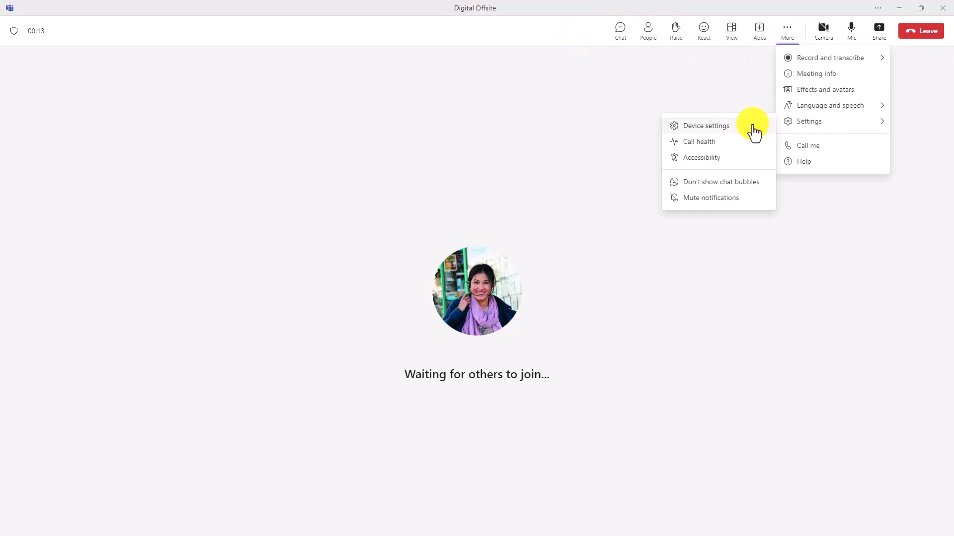
pyautogui.moveTo(827, 105)
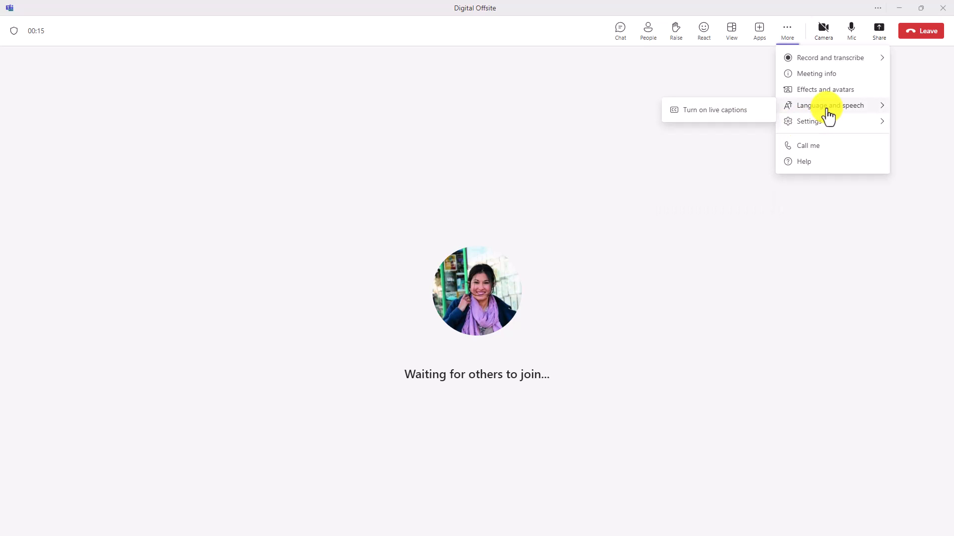
pyautogui.click(824, 90)
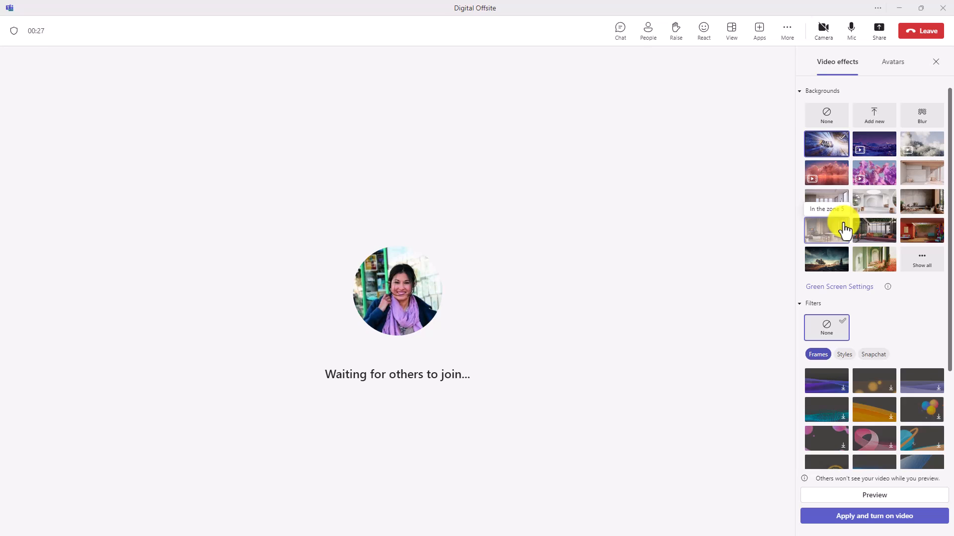
pyautogui.click(920, 31)
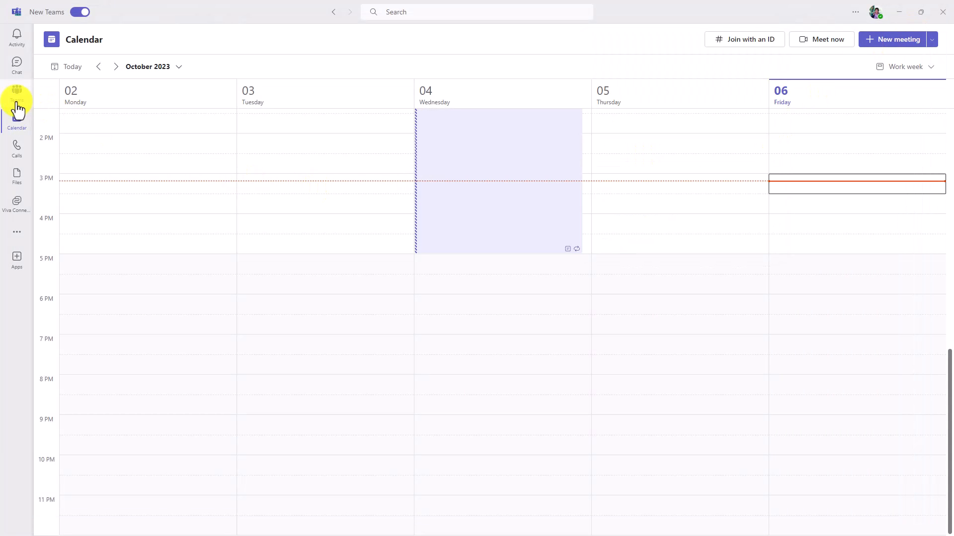
# Pop the Design channel's mockups post into its own window, then close that window.
pyautogui.click(17, 92)
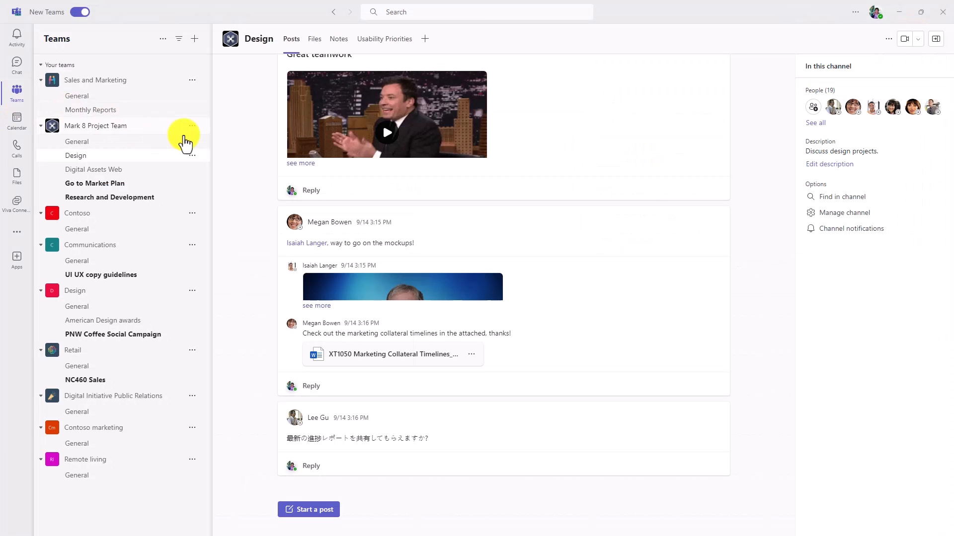
pyautogui.moveTo(396, 252)
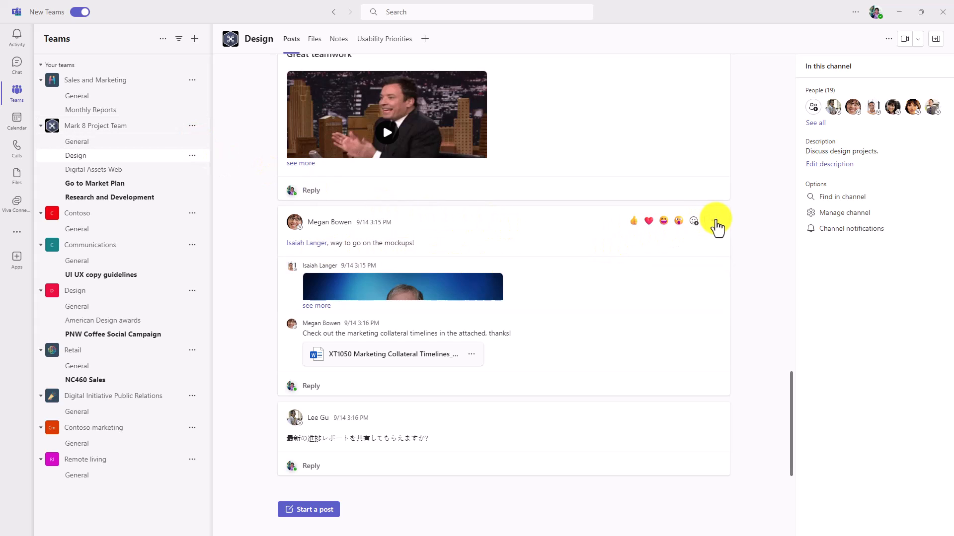
pyautogui.click(715, 220)
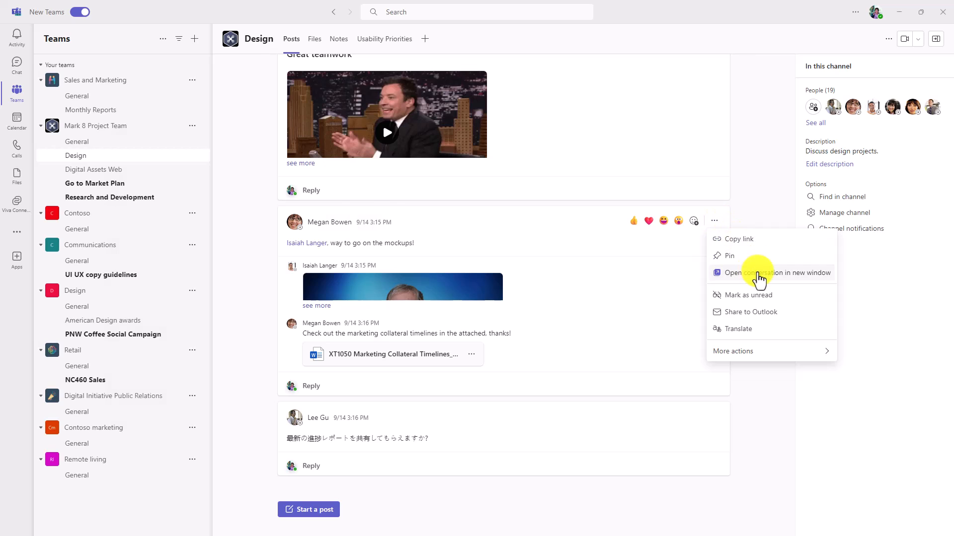
pyautogui.click(757, 273)
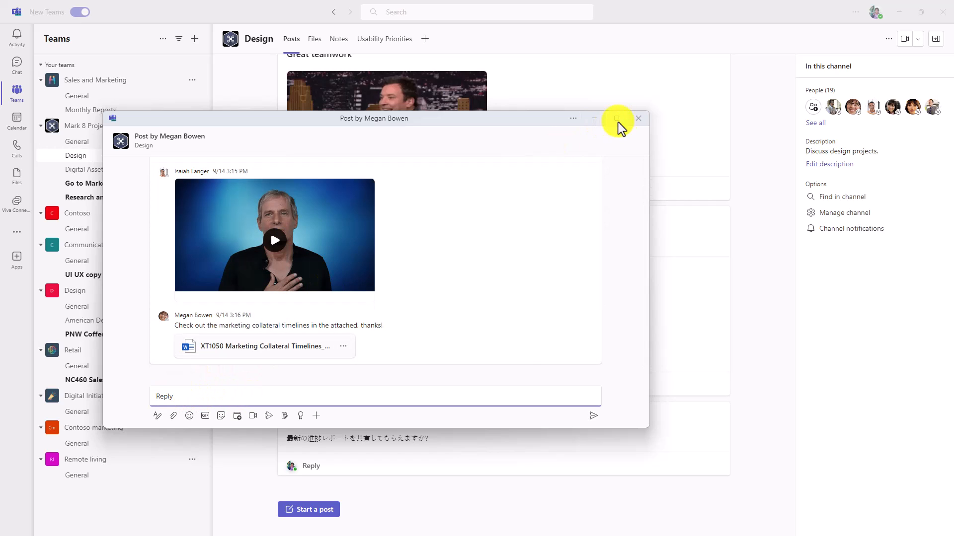
pyautogui.click(638, 119)
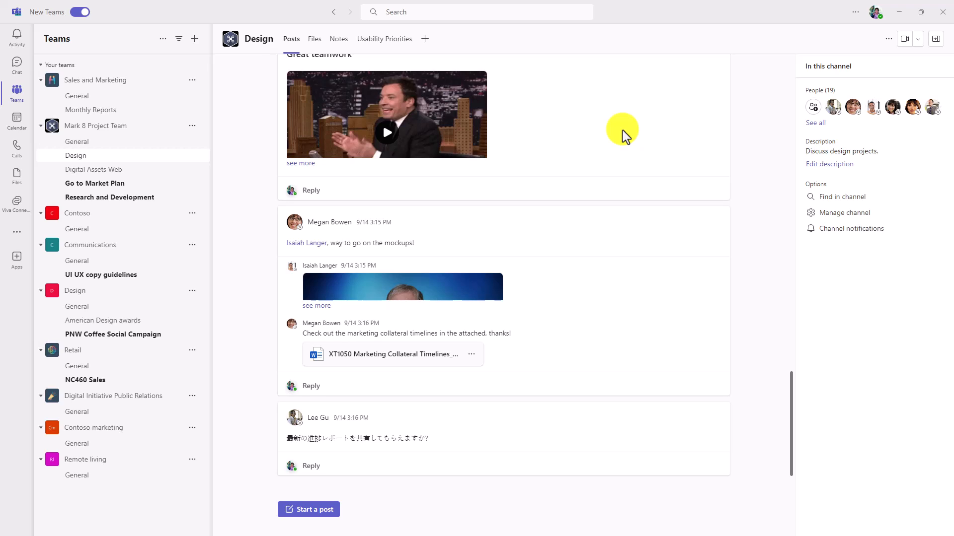
pyautogui.moveTo(873, 13)
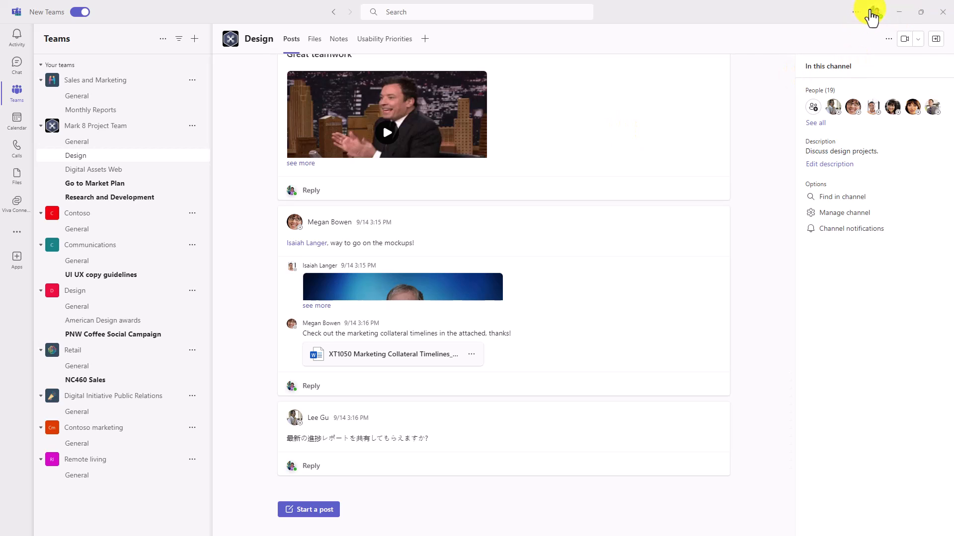
# Open the profile account manager showing the Contoso organisation and the add-account option.
pyautogui.click(876, 12)
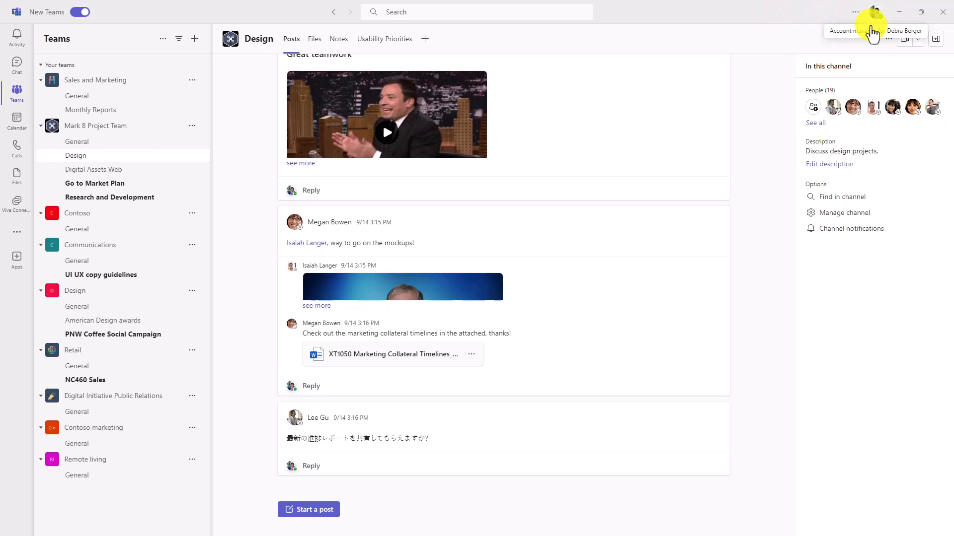
pyautogui.moveTo(874, 32)
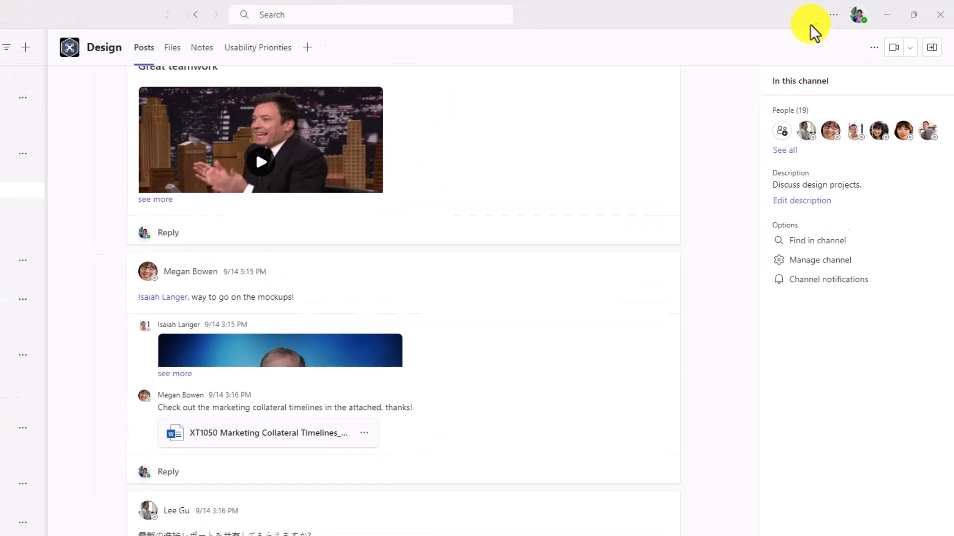
pyautogui.click(857, 15)
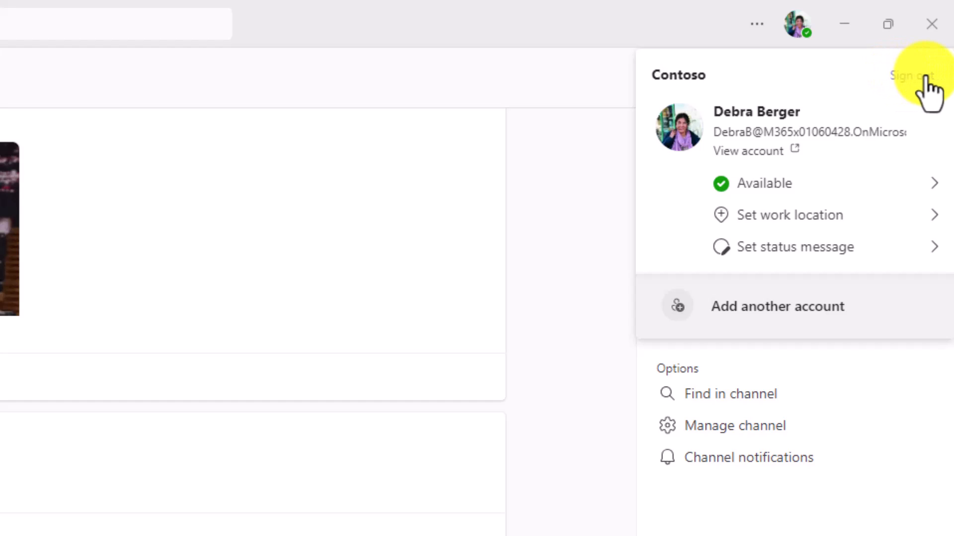
pyautogui.click(910, 75)
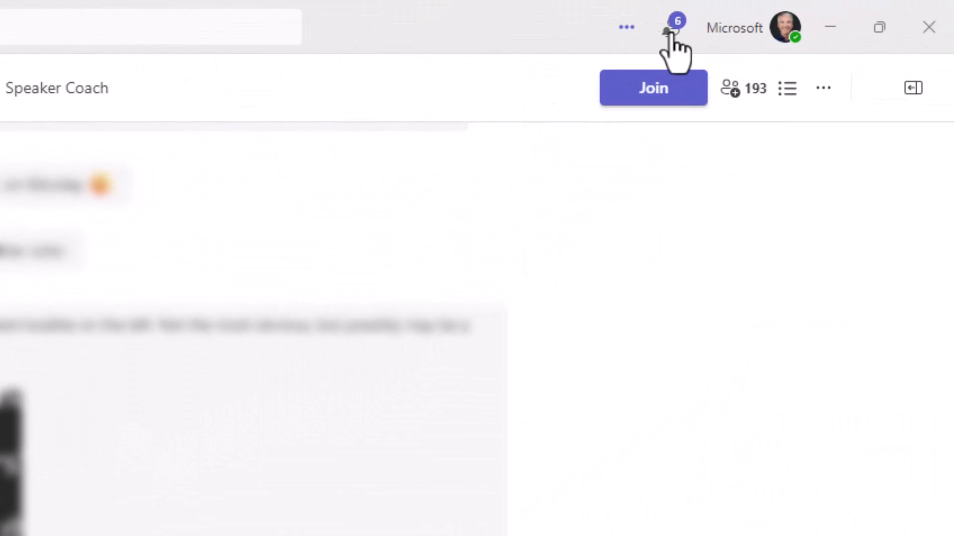
pyautogui.moveTo(671, 27)
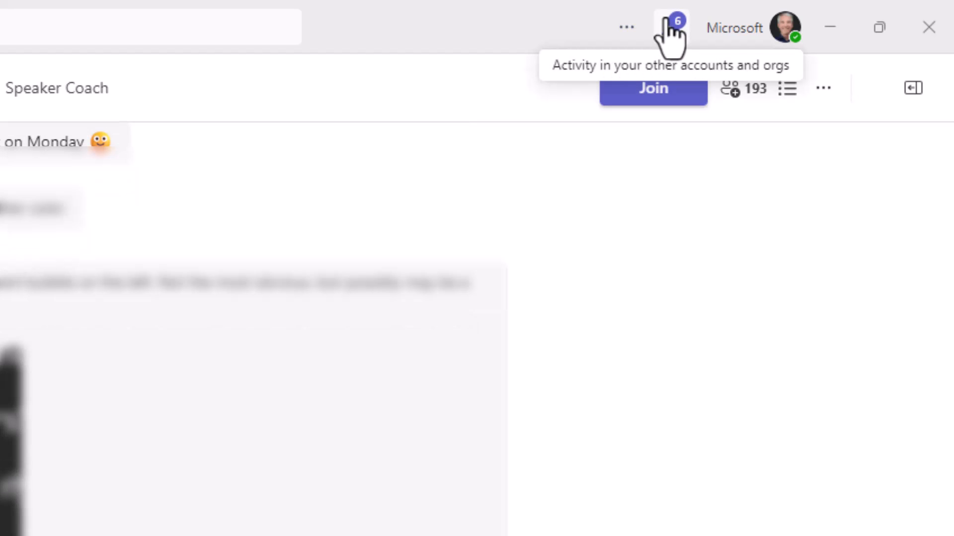
pyautogui.moveTo(670, 43)
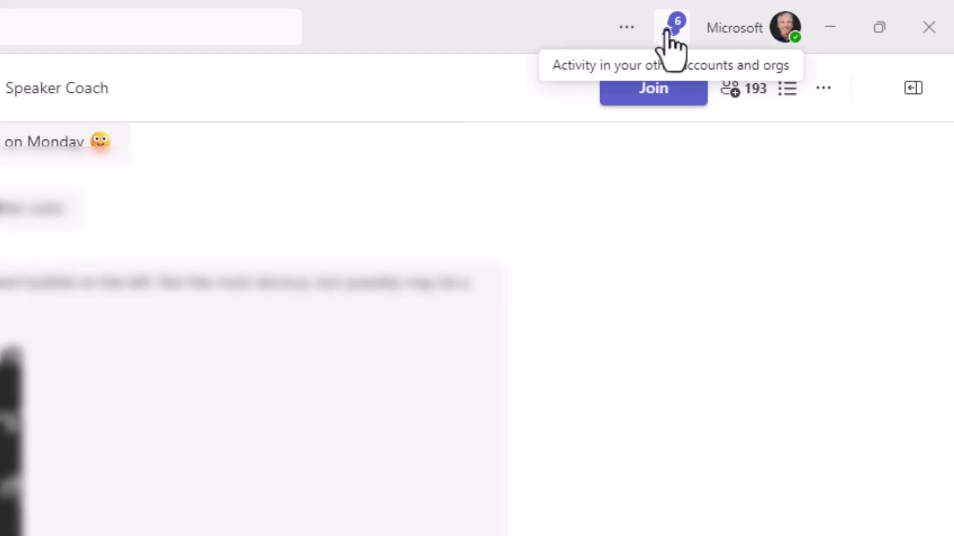
# Open the other organisation's Activity feed from the other-accounts activity badge.
pyautogui.click(674, 27)
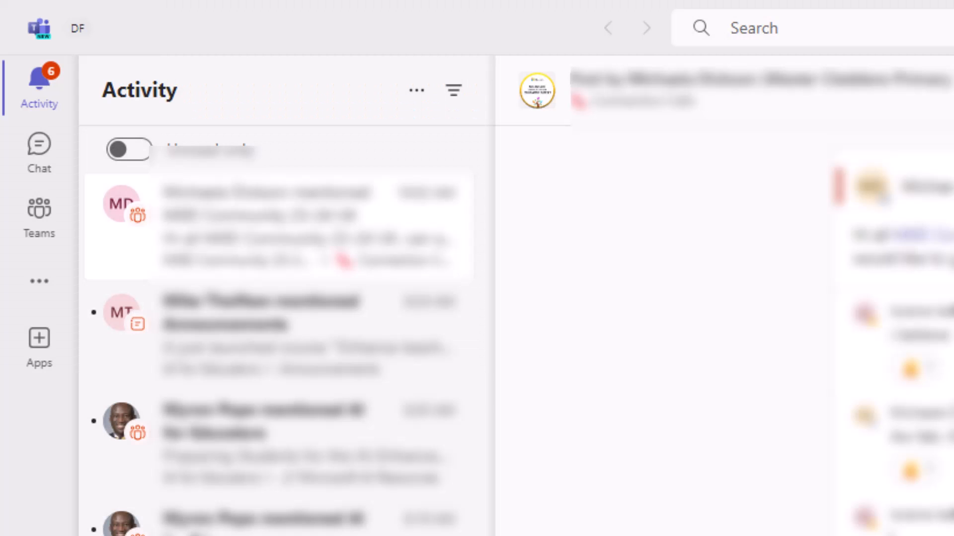
pyautogui.click(604, 28)
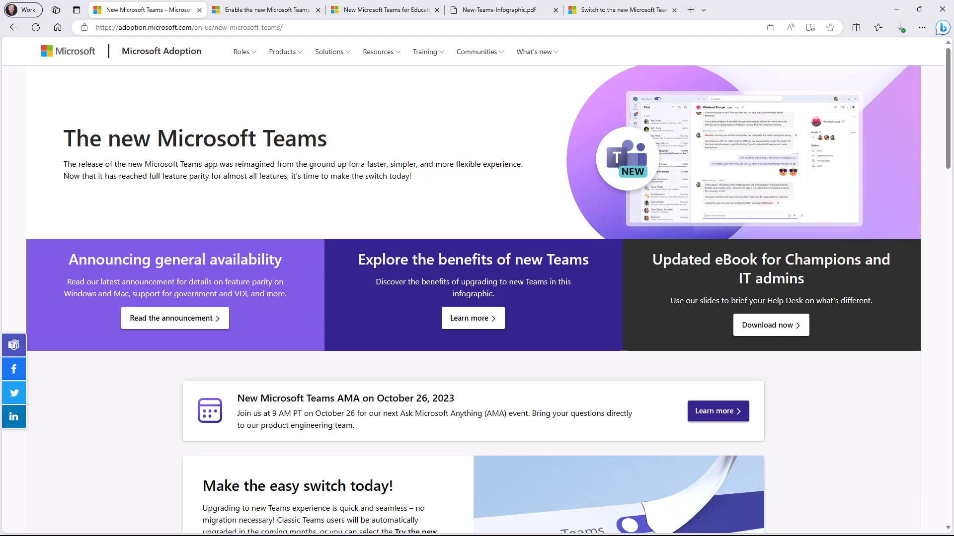
pyautogui.moveTo(827, 453)
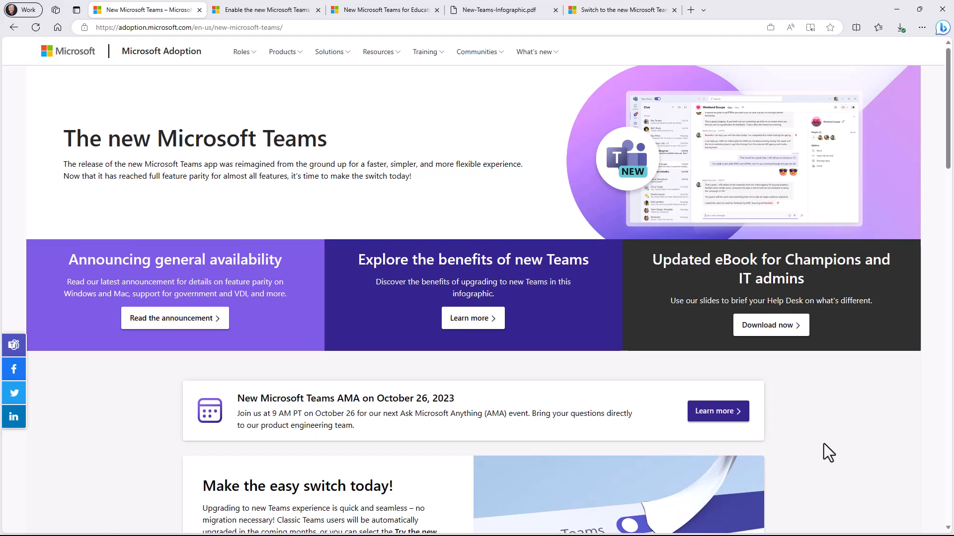
pyautogui.moveTo(270, 151)
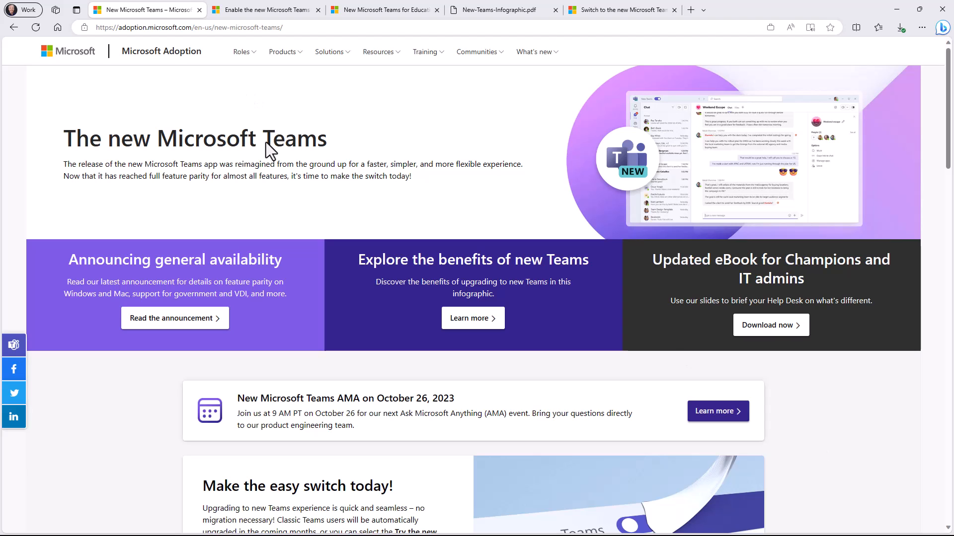
pyautogui.moveTo(299, 196)
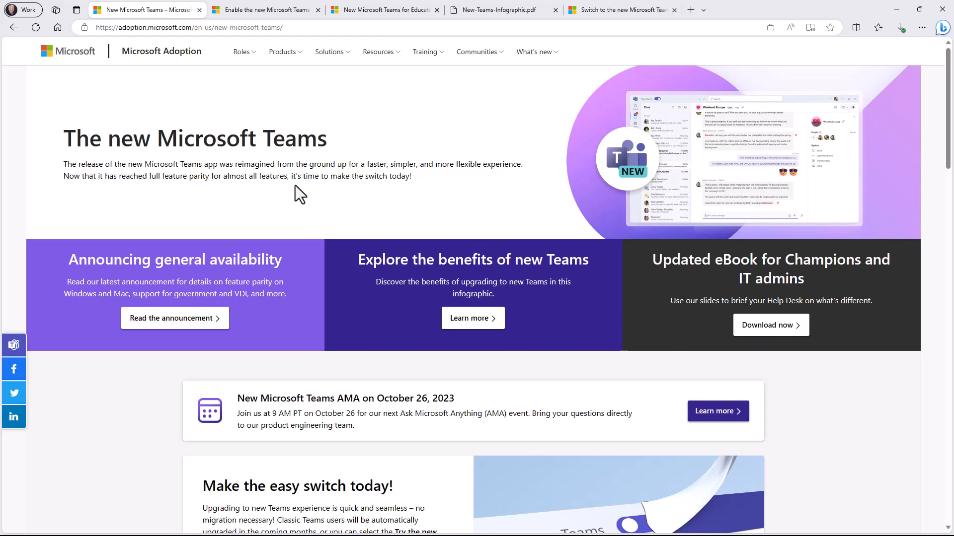